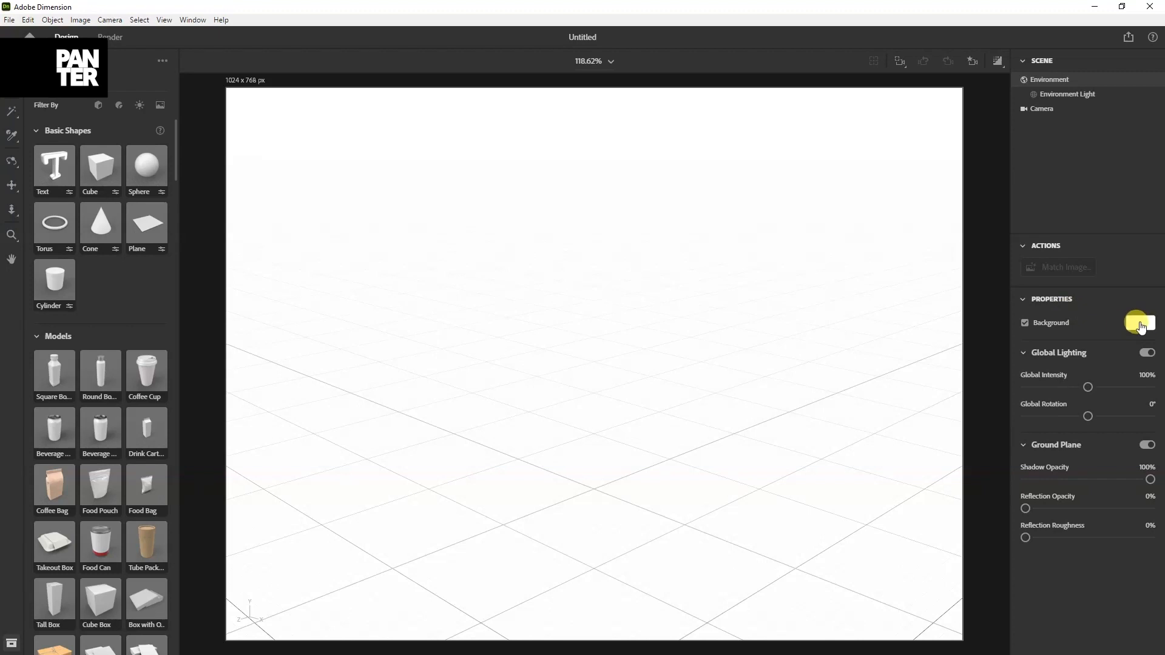
Step: Set the Environment background colour to black
{"action": "left_click", "coordinate": [1140, 323]}
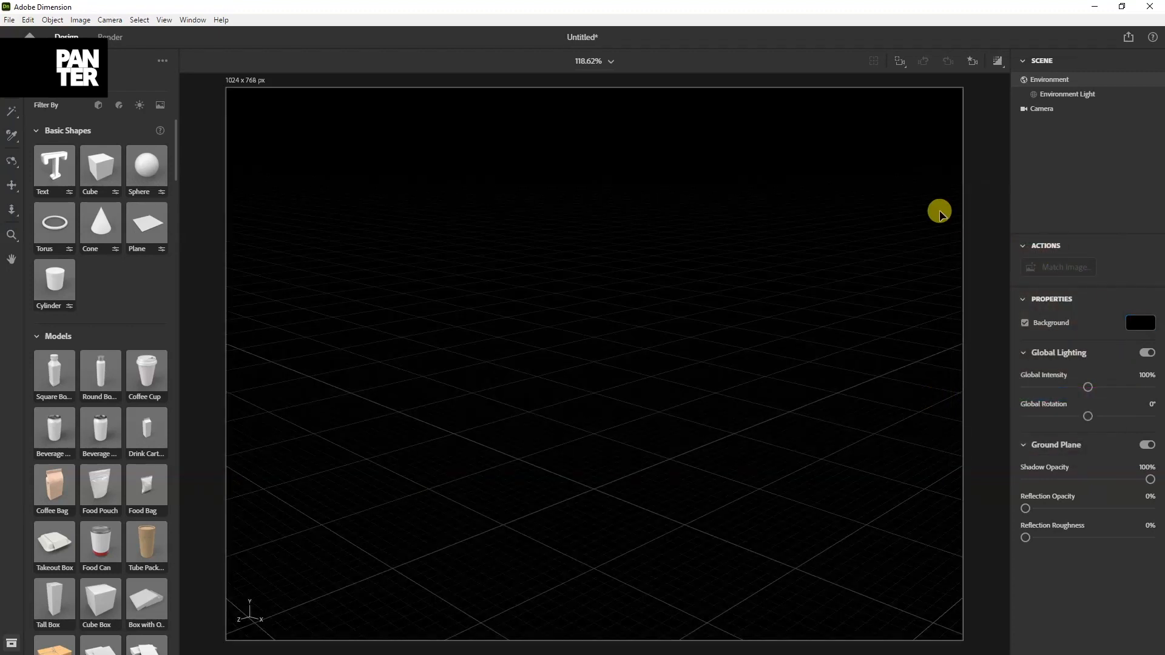
{"action": "mouse_move", "coordinate": [147, 224]}
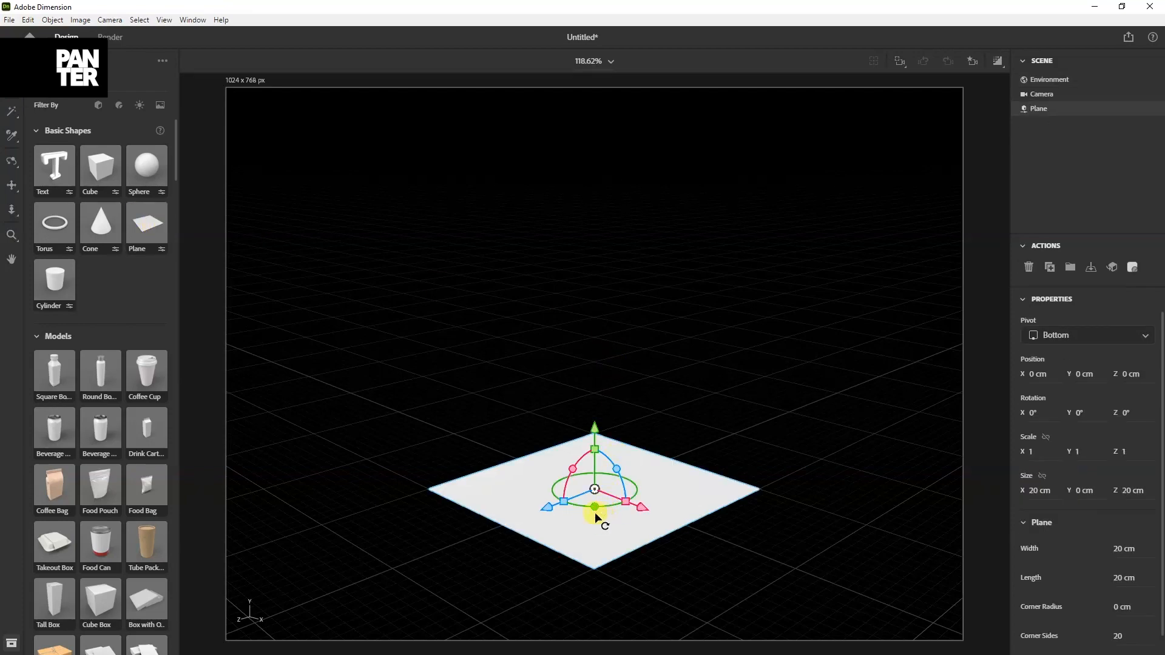
{"action": "mouse_move", "coordinate": [557, 499]}
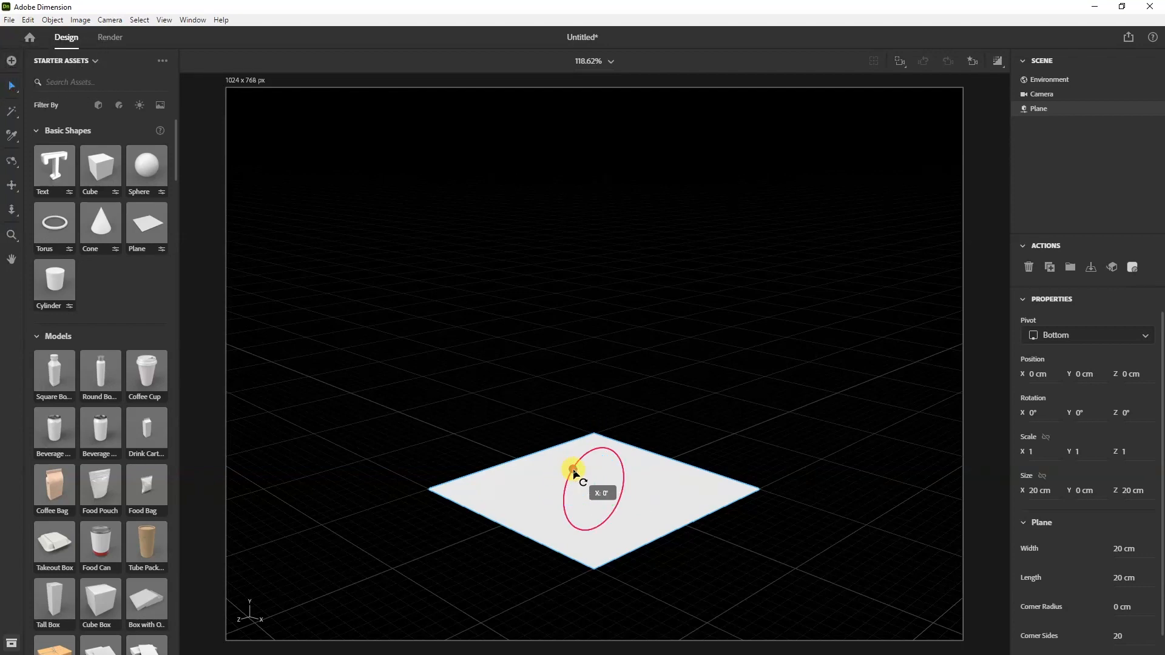
Step: Rotate the plane 90° on X to stand upright and raise it about 10 cm as a backdrop
{"action": "left_click_drag", "start_coordinate": [576, 472], "coordinate": [564, 490]}
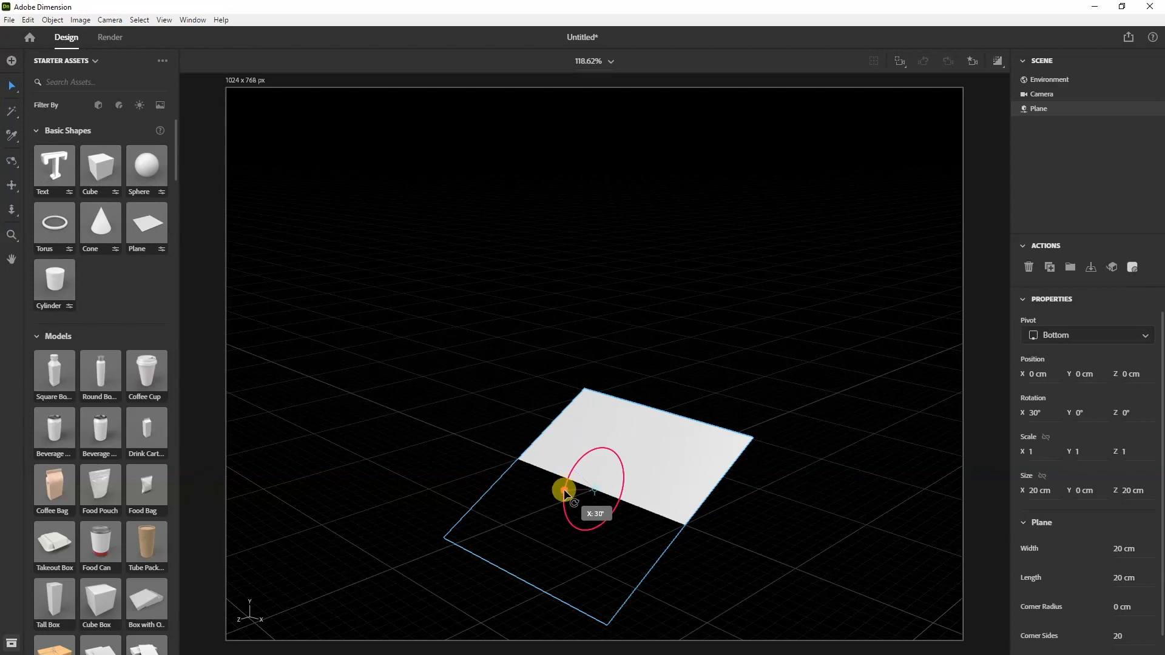
{"action": "left_click_drag", "start_coordinate": [564, 491], "coordinate": [561, 515]}
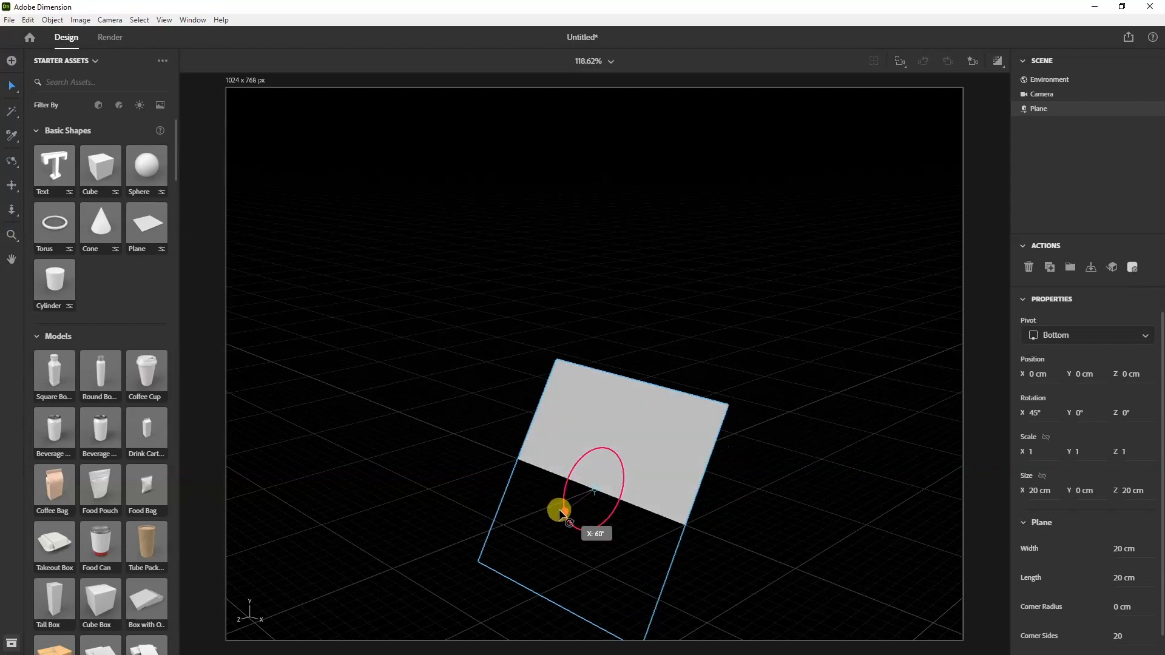
{"action": "left_click_drag", "start_coordinate": [559, 512], "coordinate": [596, 553]}
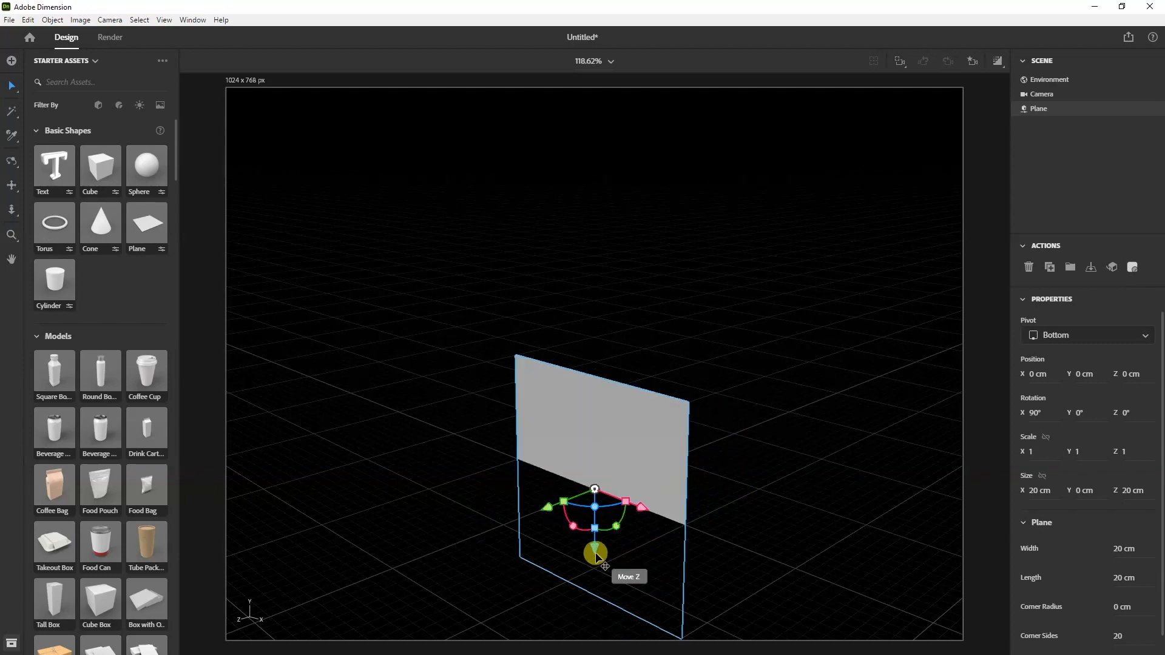
{"action": "left_click_drag", "start_coordinate": [595, 553], "coordinate": [601, 524]}
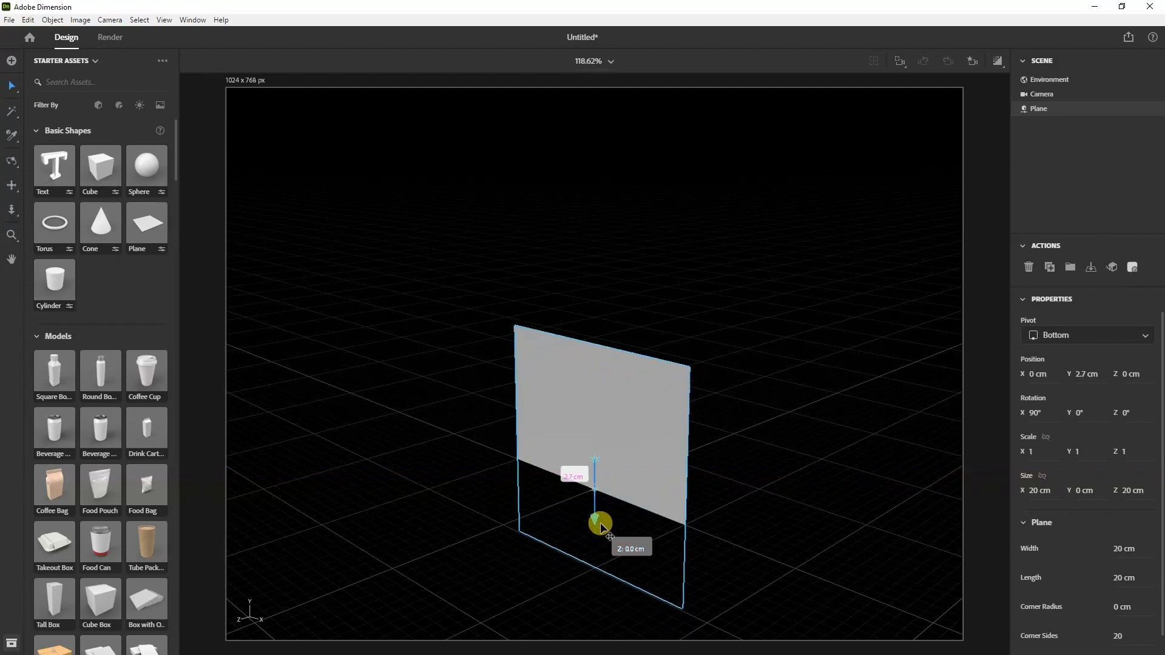
{"action": "left_click_drag", "start_coordinate": [601, 525], "coordinate": [627, 472]}
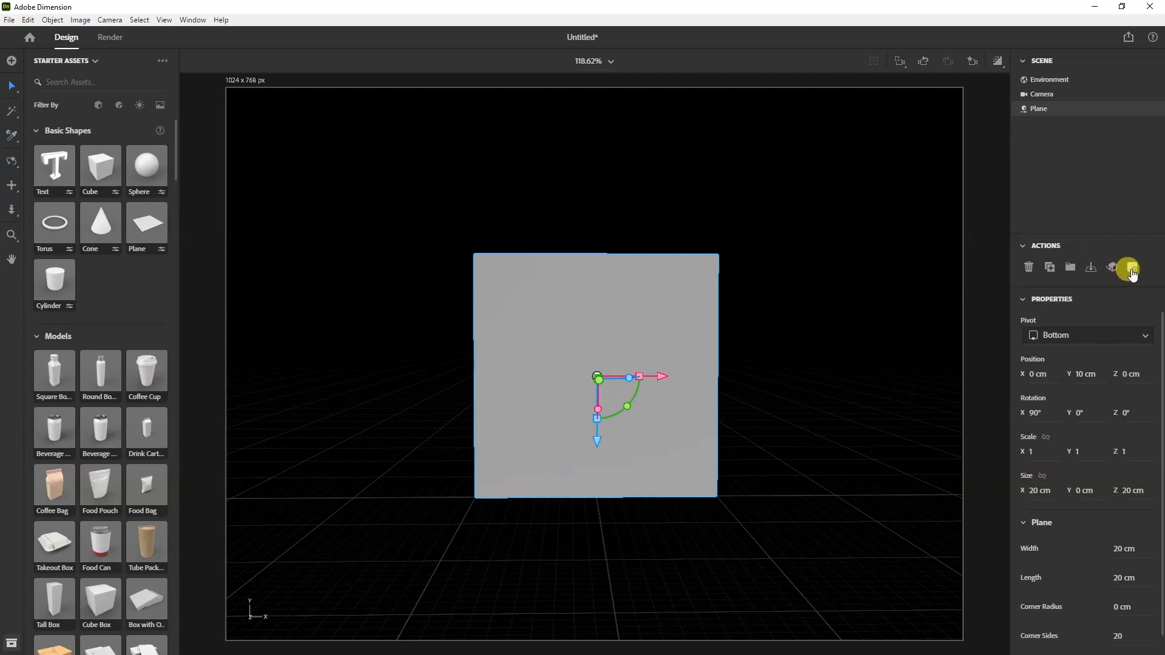
{"action": "mouse_move", "coordinate": [1128, 267]}
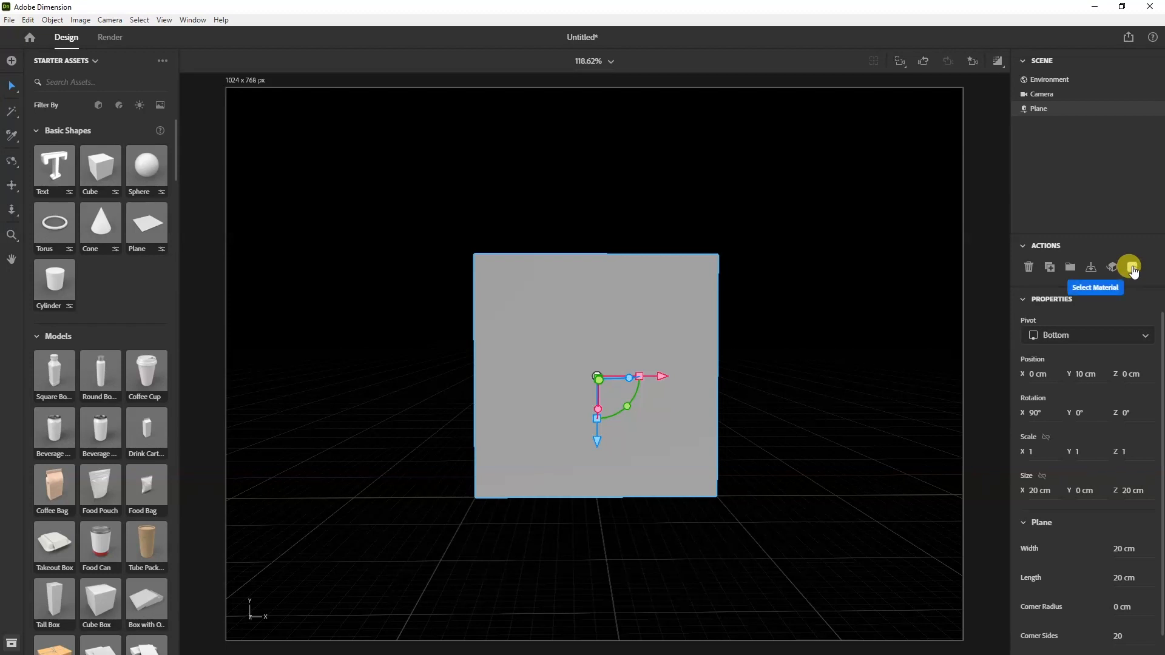
Step: Set the plane's material base colour to black
{"action": "left_click", "coordinate": [1129, 266]}
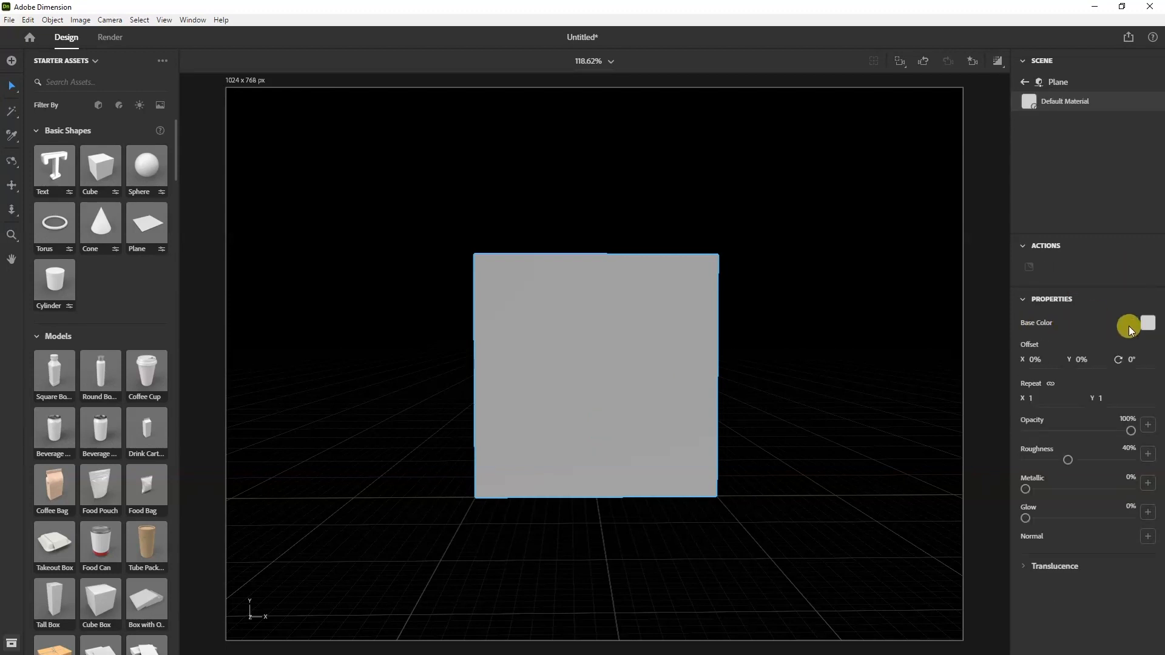
{"action": "left_click", "coordinate": [1128, 324]}
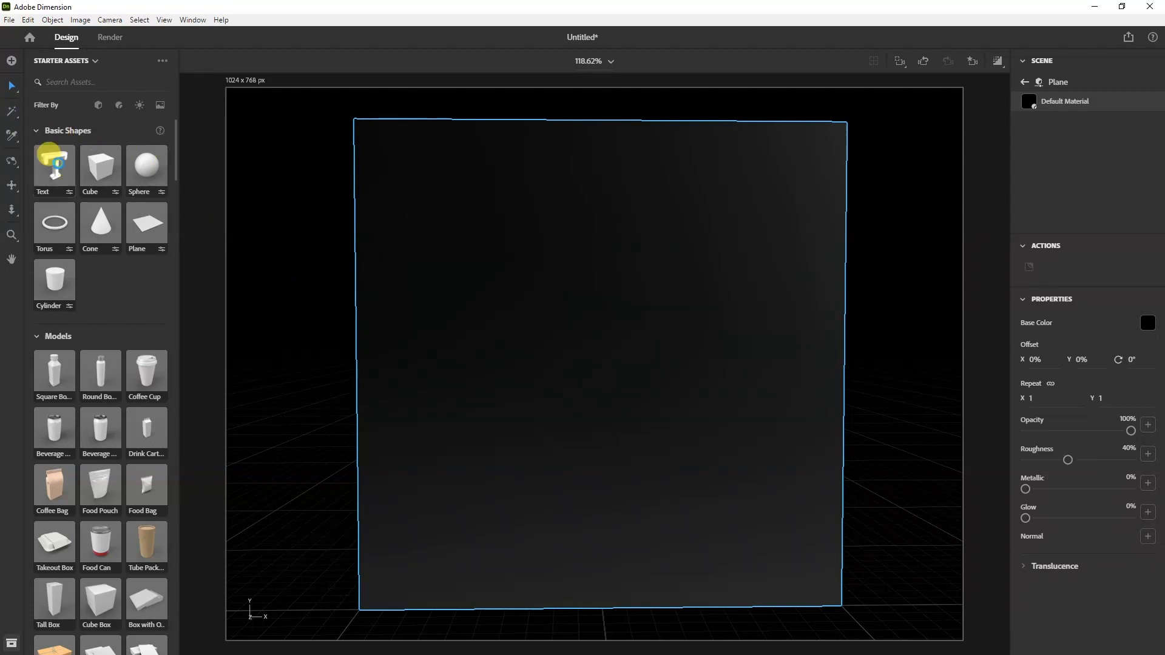
Step: Add a 3D text object reading PANTER in Morganite Black and inspect it from the side
{"action": "left_click", "coordinate": [52, 164]}
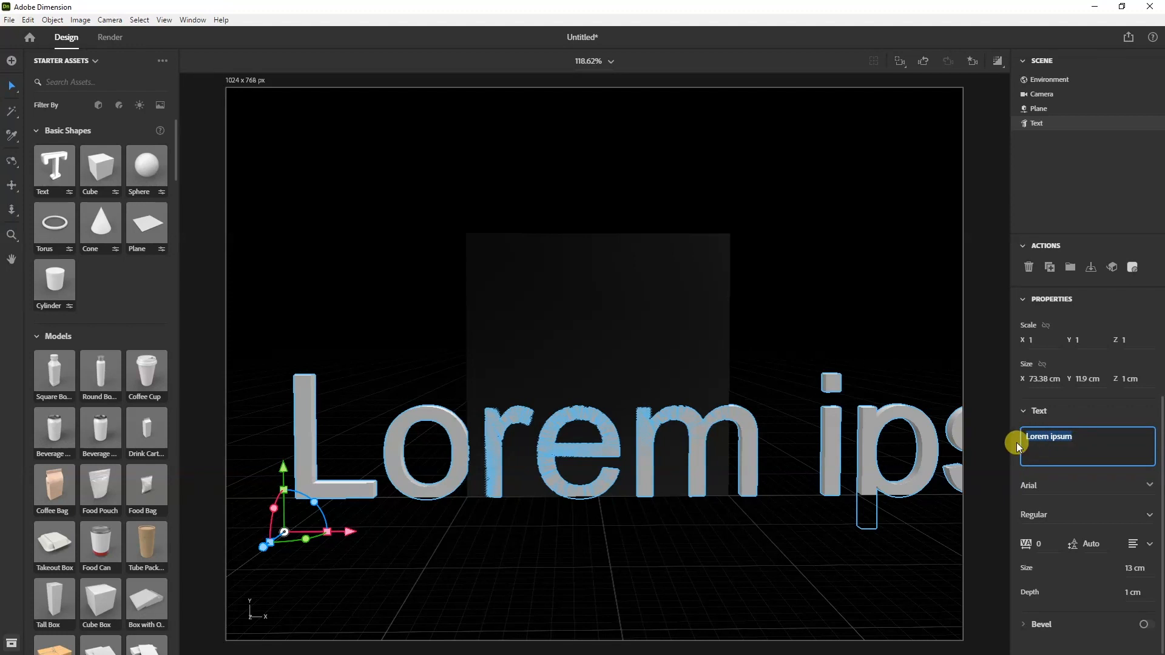
{"action": "type", "text": "PANTER"}
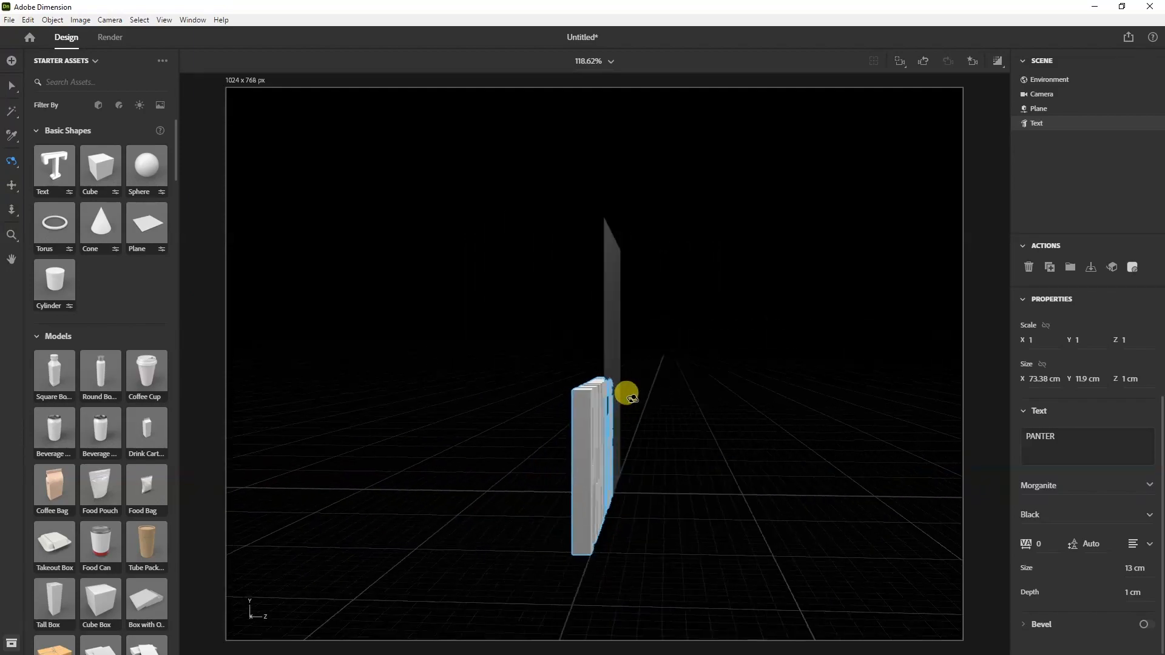
{"action": "left_click_drag", "start_coordinate": [628, 394], "coordinate": [543, 453]}
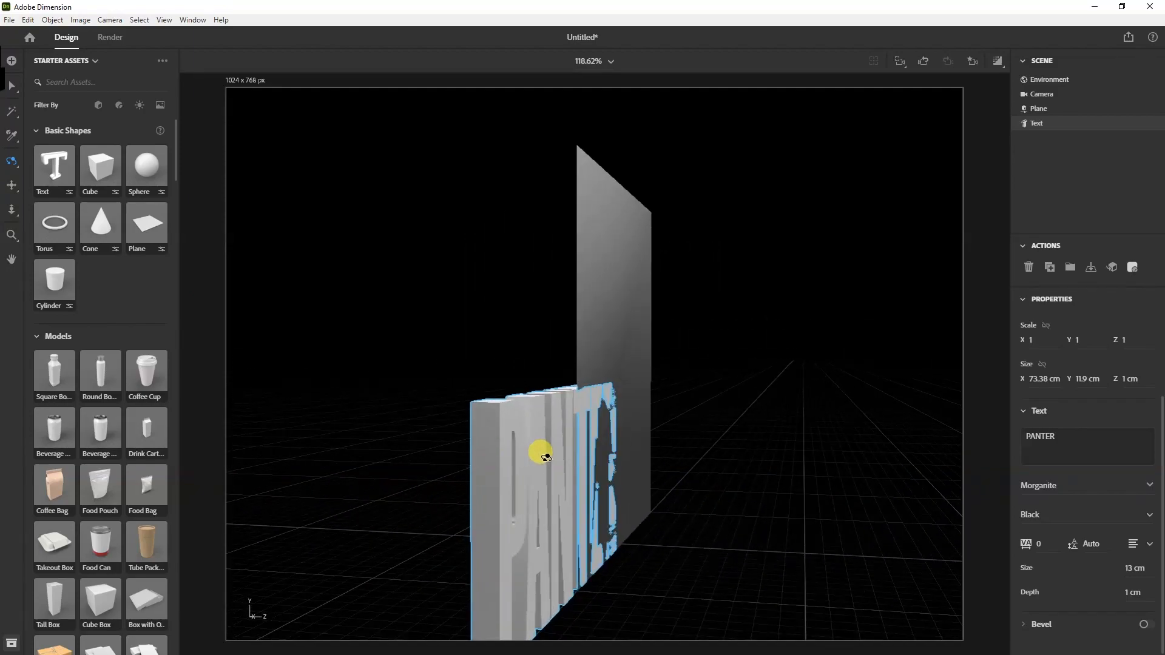
{"action": "left_click_drag", "start_coordinate": [541, 453], "coordinate": [574, 483]}
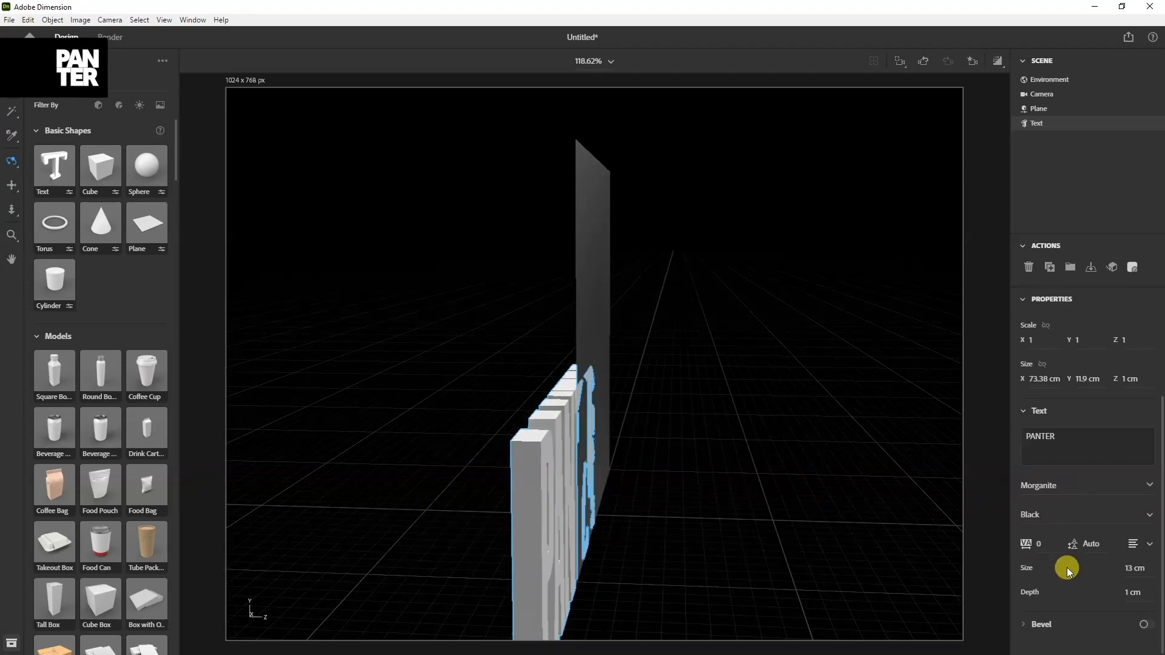
{"action": "mouse_move", "coordinate": [1130, 598]}
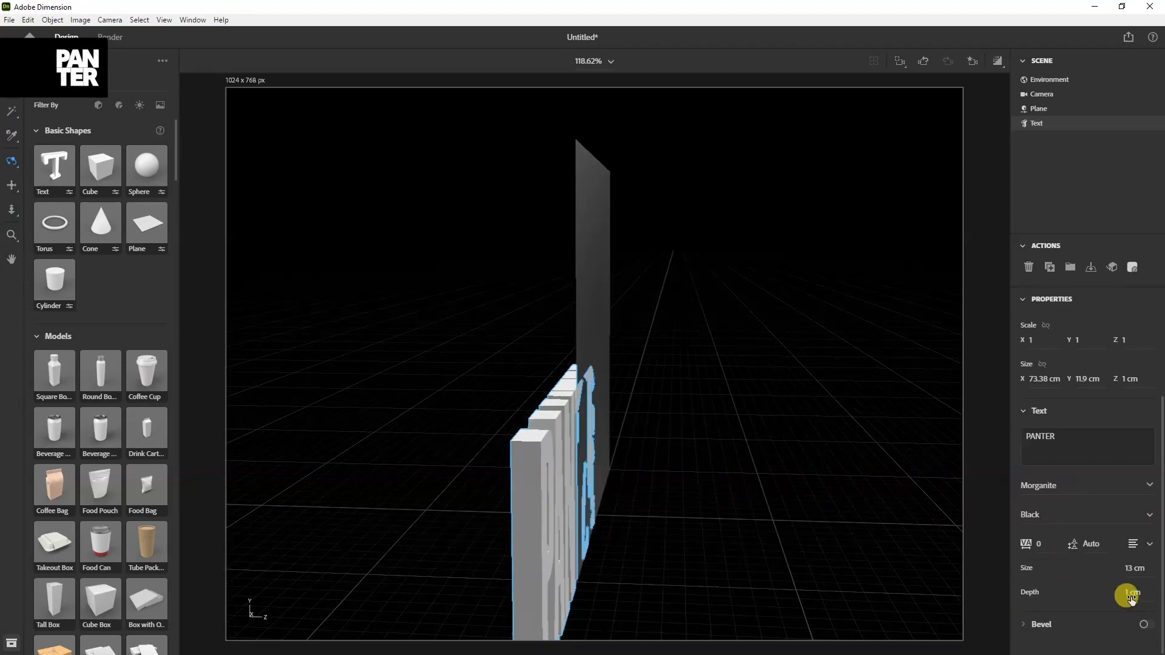
{"action": "left_click_drag", "start_coordinate": [1128, 595], "coordinate": [1134, 594]}
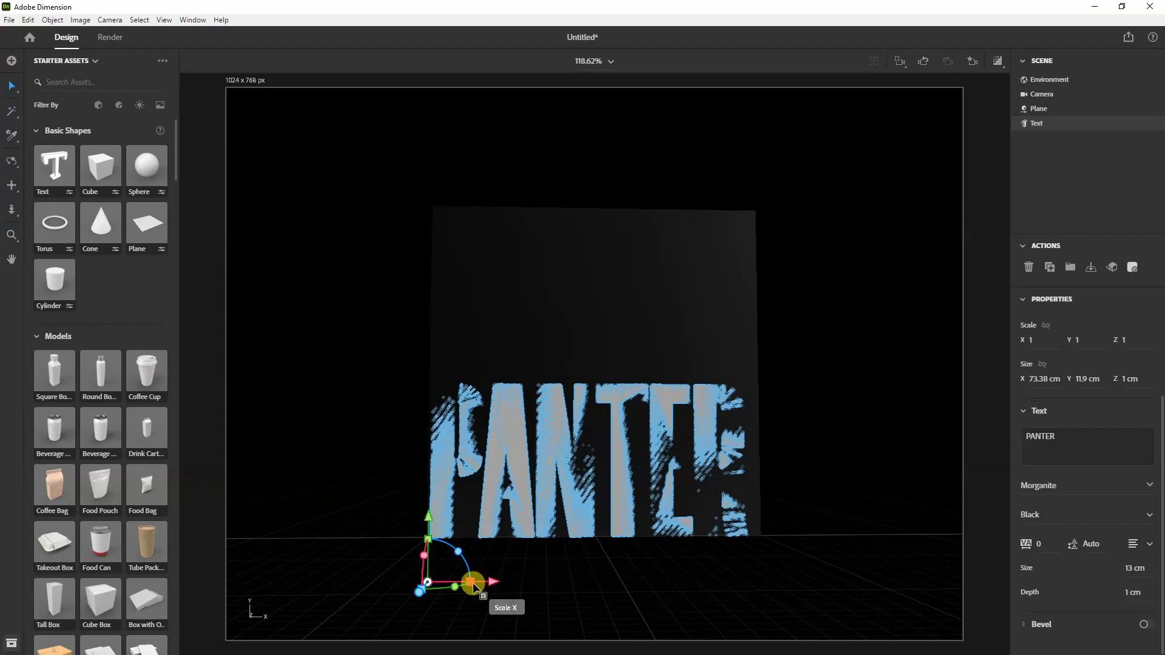
Step: Scale the PANTER text uniformly down to 0.8 against the backdrop plane
{"action": "left_click_drag", "start_coordinate": [475, 584], "coordinate": [468, 583]}
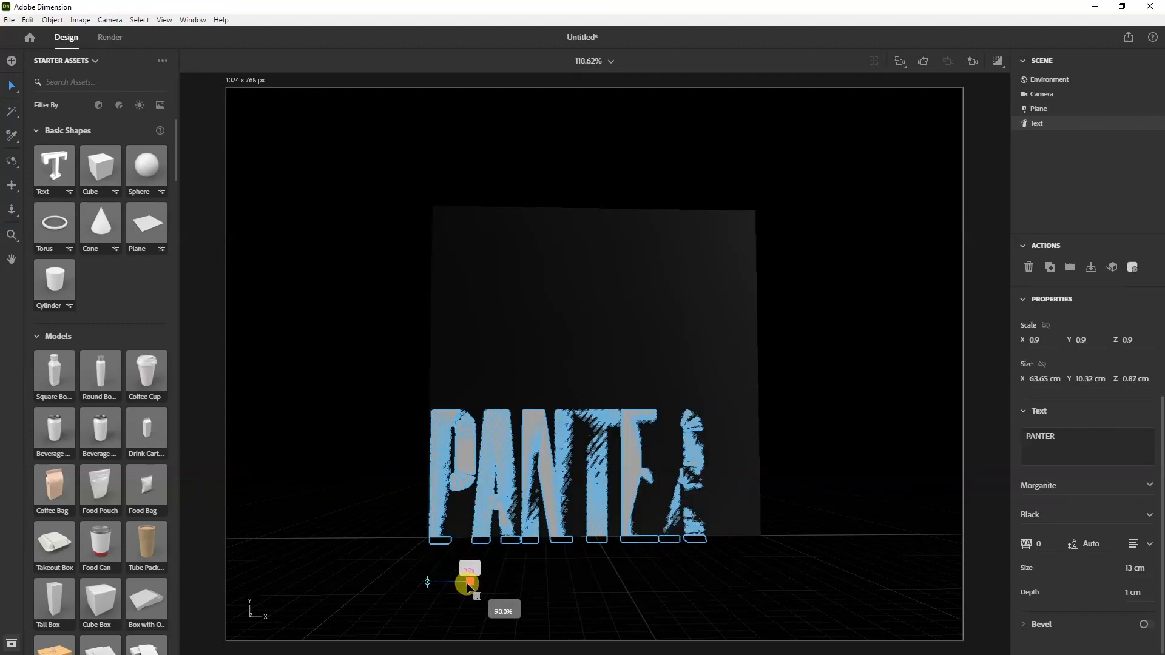
{"action": "left_click_drag", "start_coordinate": [469, 585], "coordinate": [463, 590]}
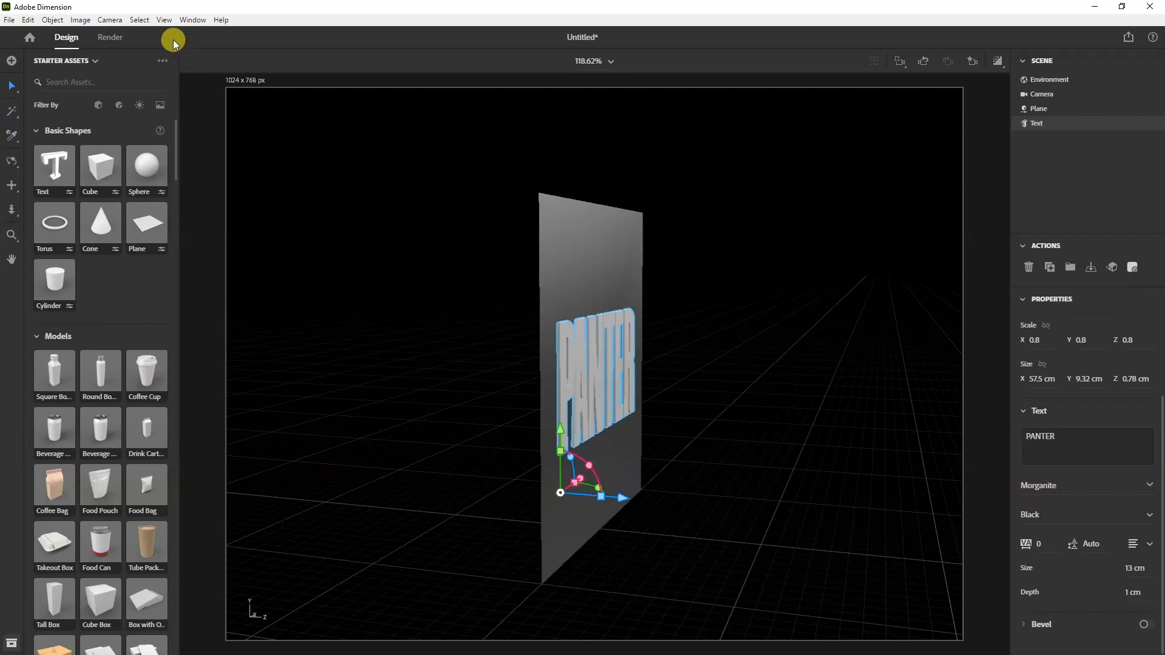
{"action": "left_click", "coordinate": [109, 21]}
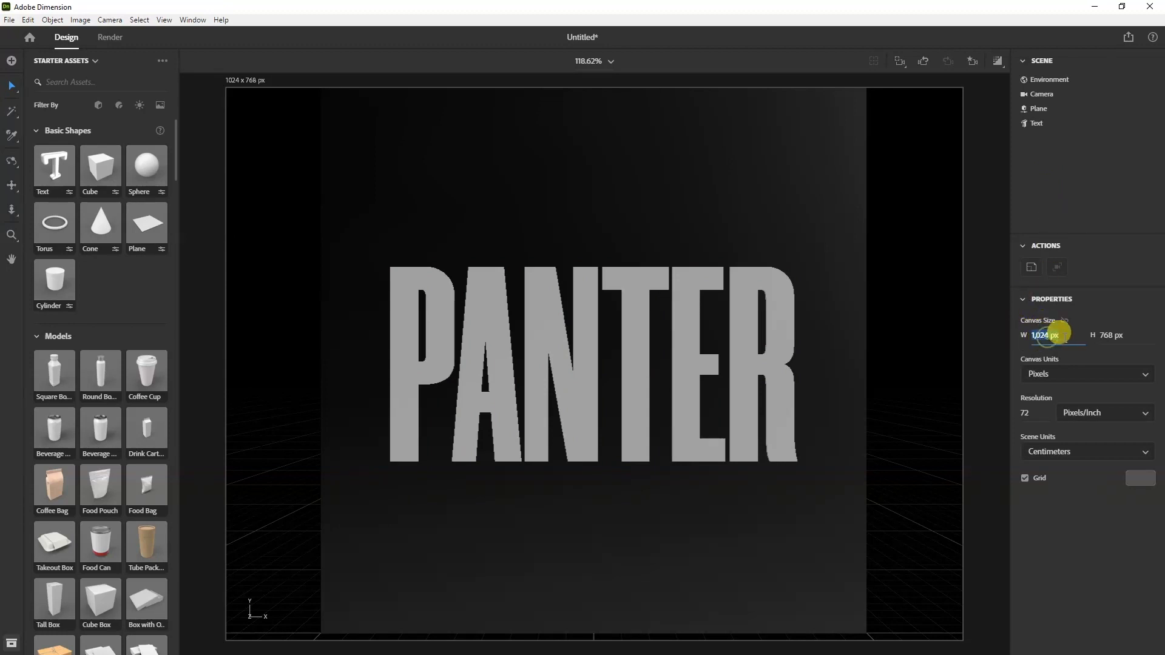
Step: Set the canvas size to 1920 × 1920 pixels
{"action": "type", "text": "1920"}
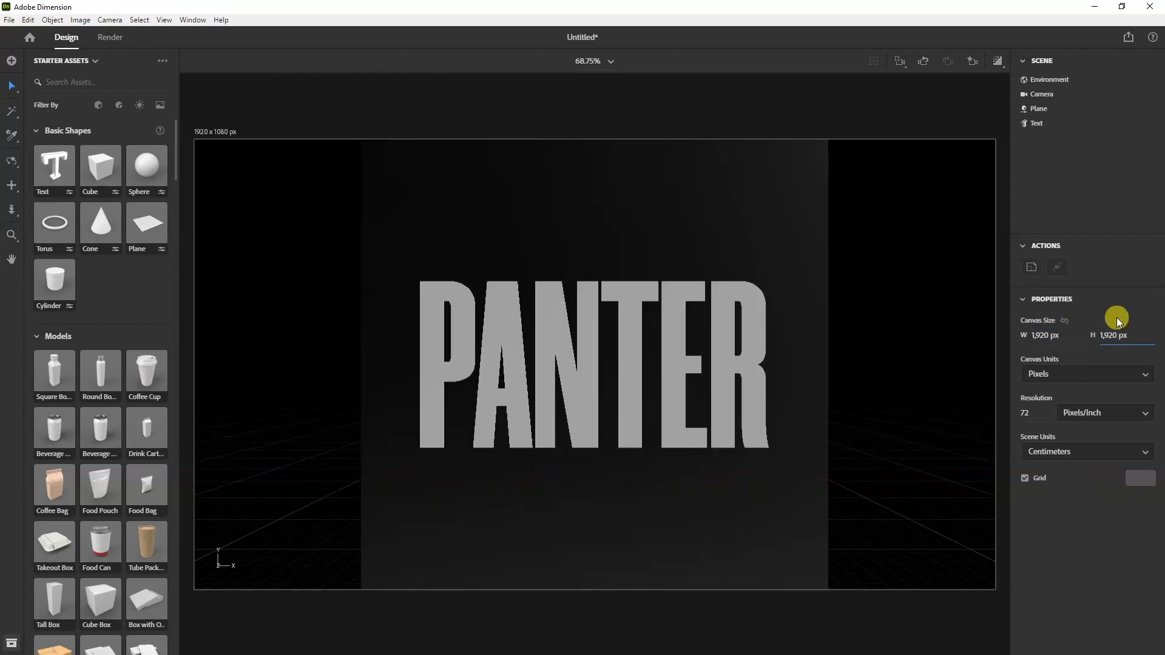
{"action": "type", "text": "1920"}
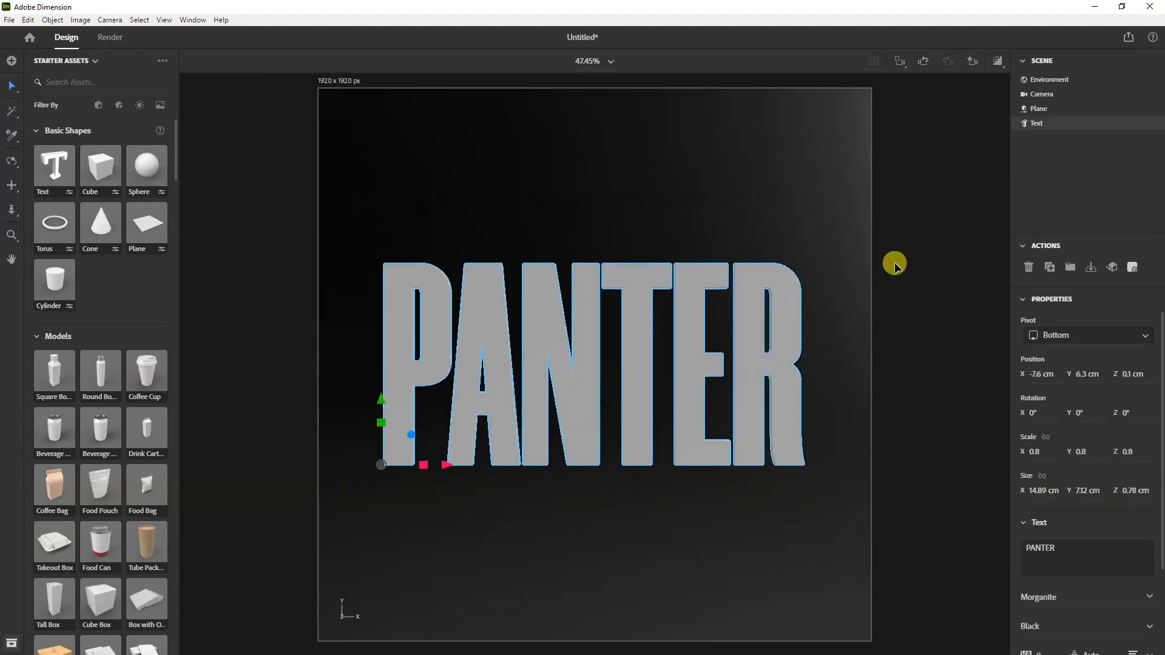
{"action": "mouse_move", "coordinate": [1148, 267]}
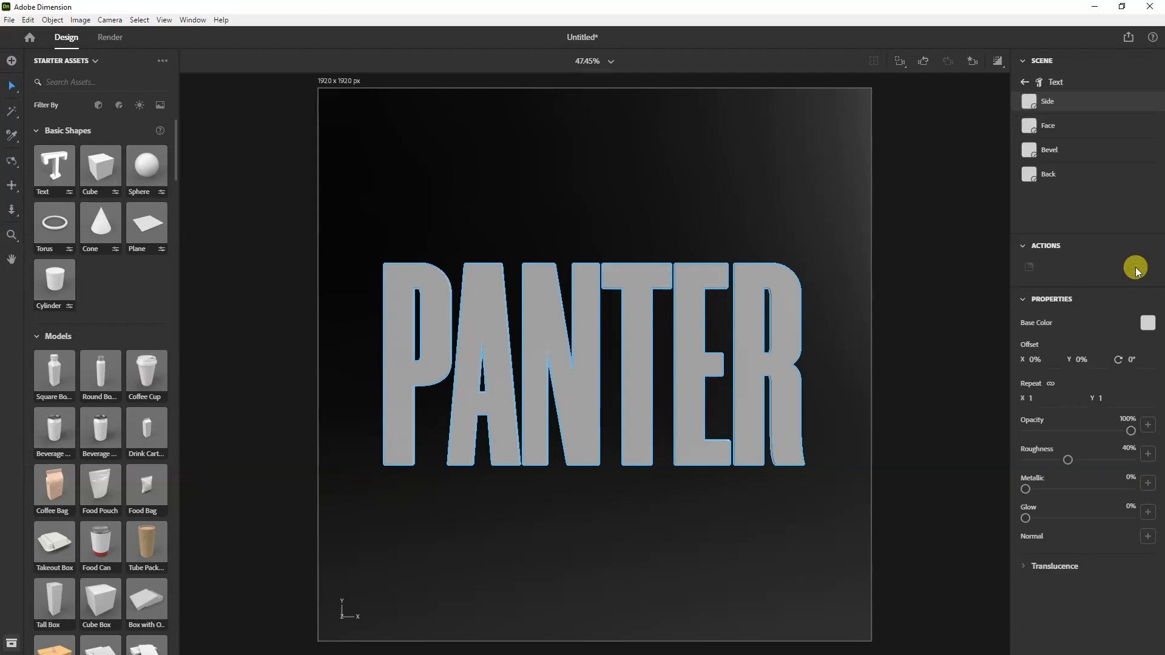
Step: Leave the text's material editing and add a sphere to the scene
{"action": "left_click", "coordinate": [1147, 322]}
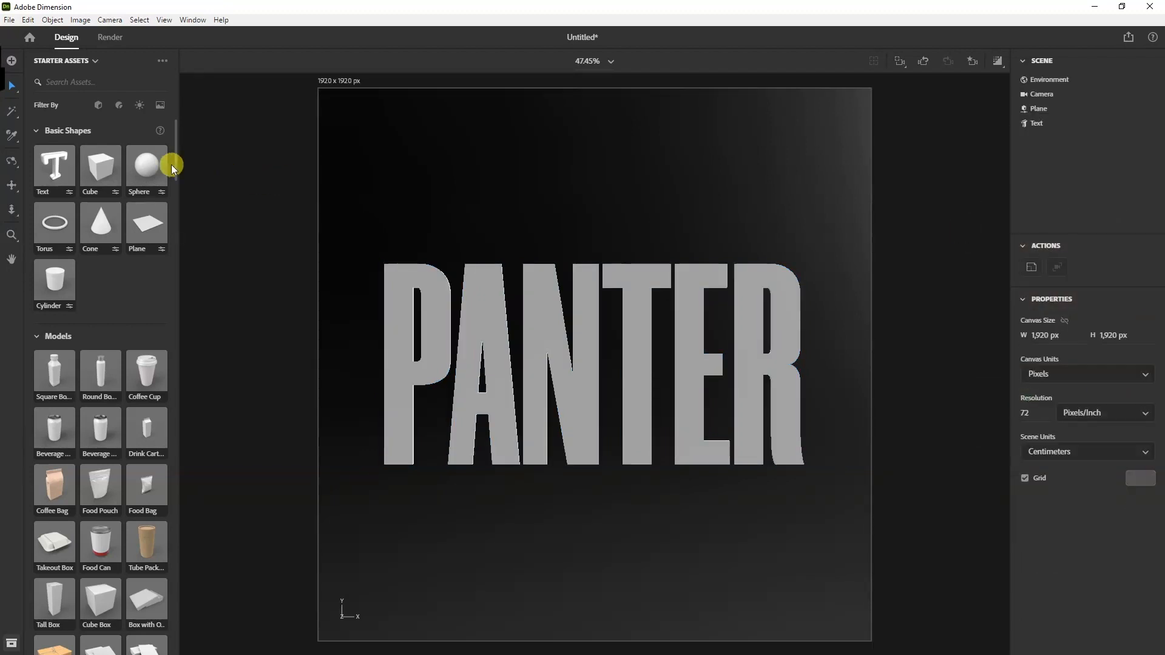
{"action": "left_click", "coordinate": [147, 165]}
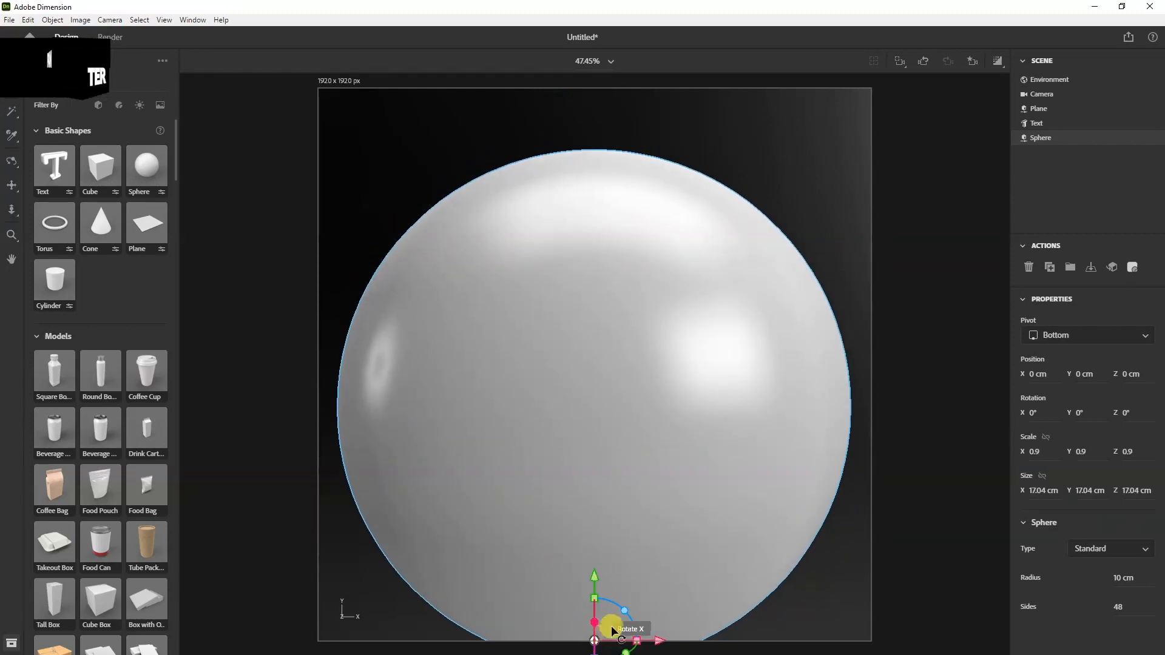
Step: Centre the sphere's pivot, scale it to 0.5 and switch to the Front camera view
{"action": "left_click", "coordinate": [1085, 335]}
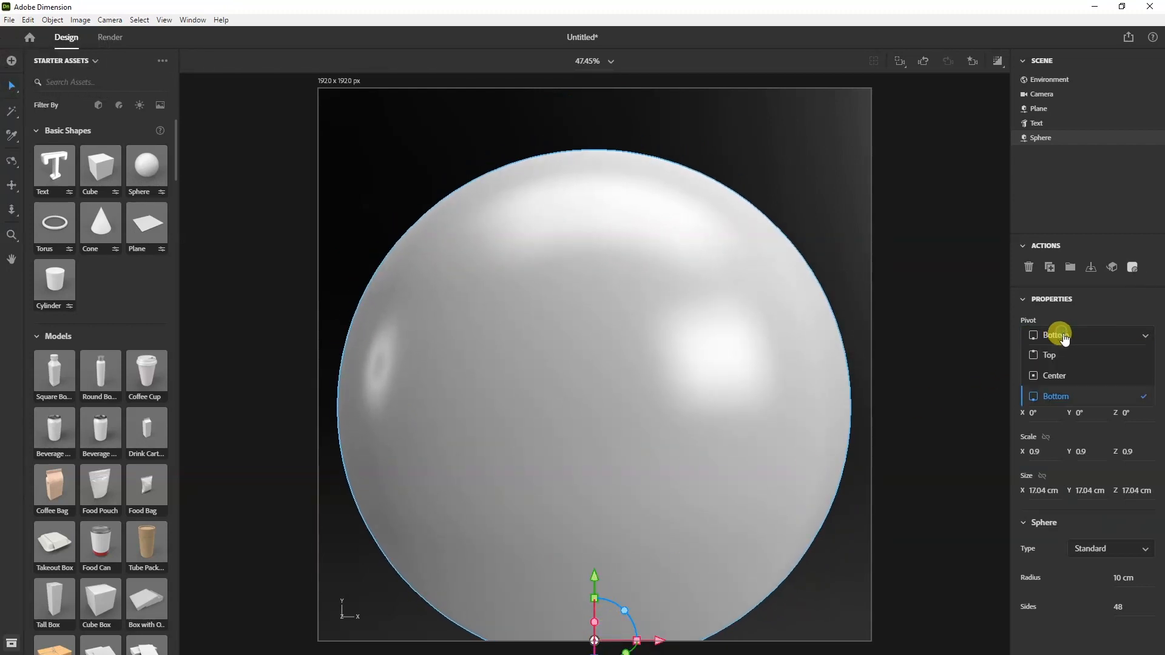
{"action": "left_click", "coordinate": [1054, 375]}
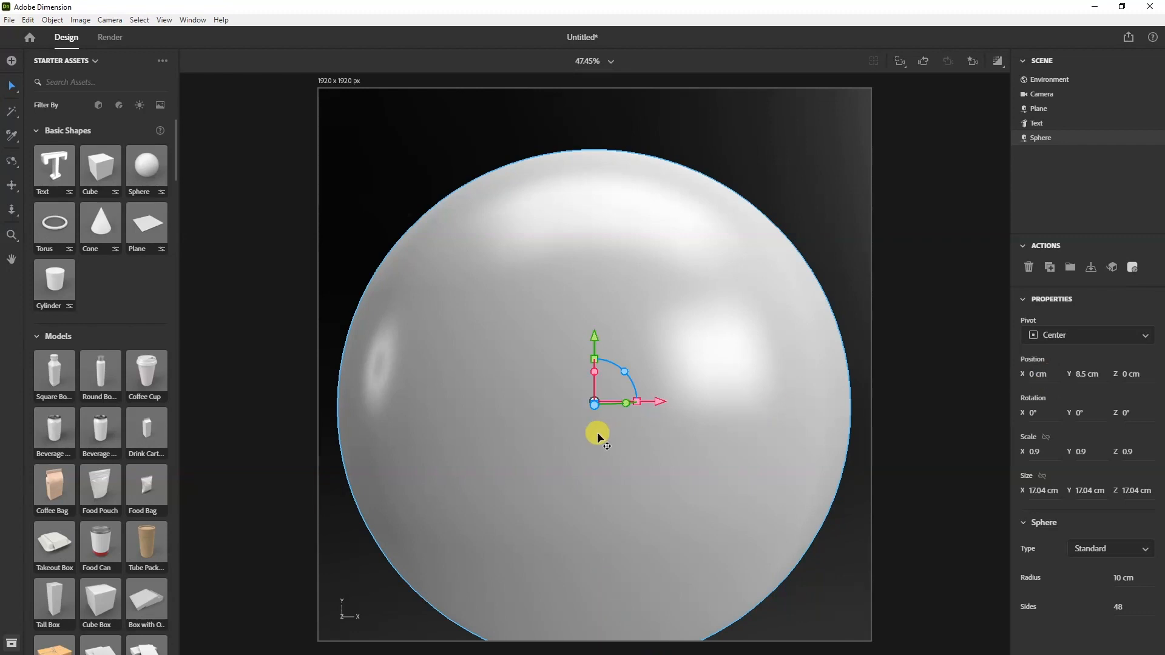
{"action": "left_click_drag", "start_coordinate": [598, 437], "coordinate": [646, 415]}
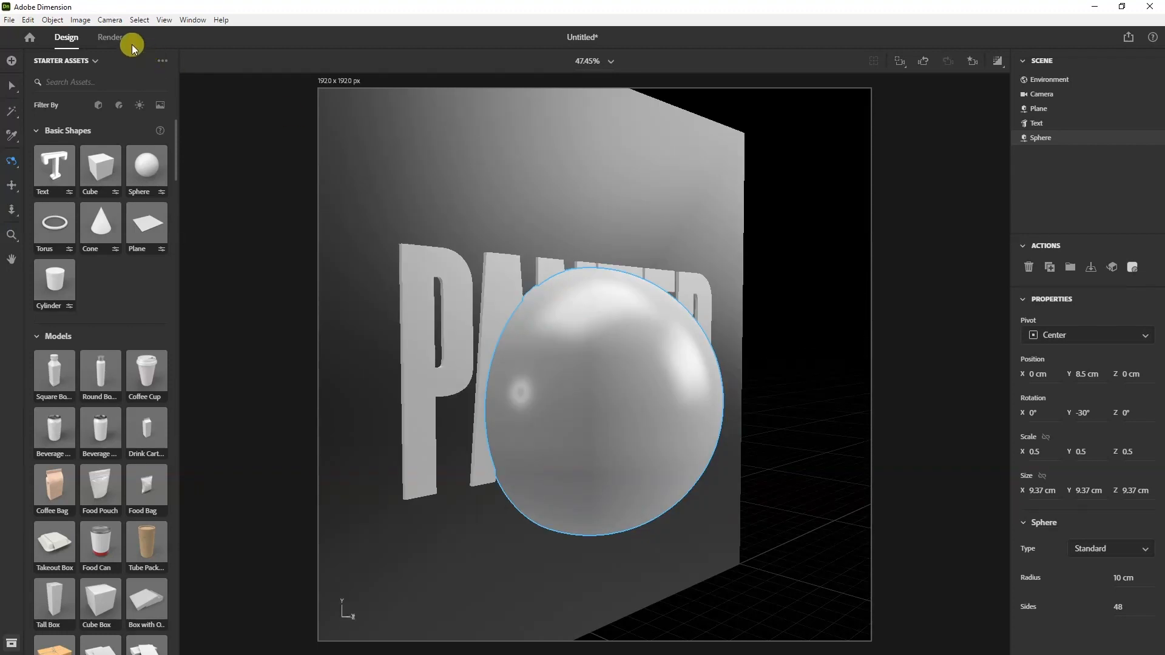
{"action": "left_click", "coordinate": [109, 19]}
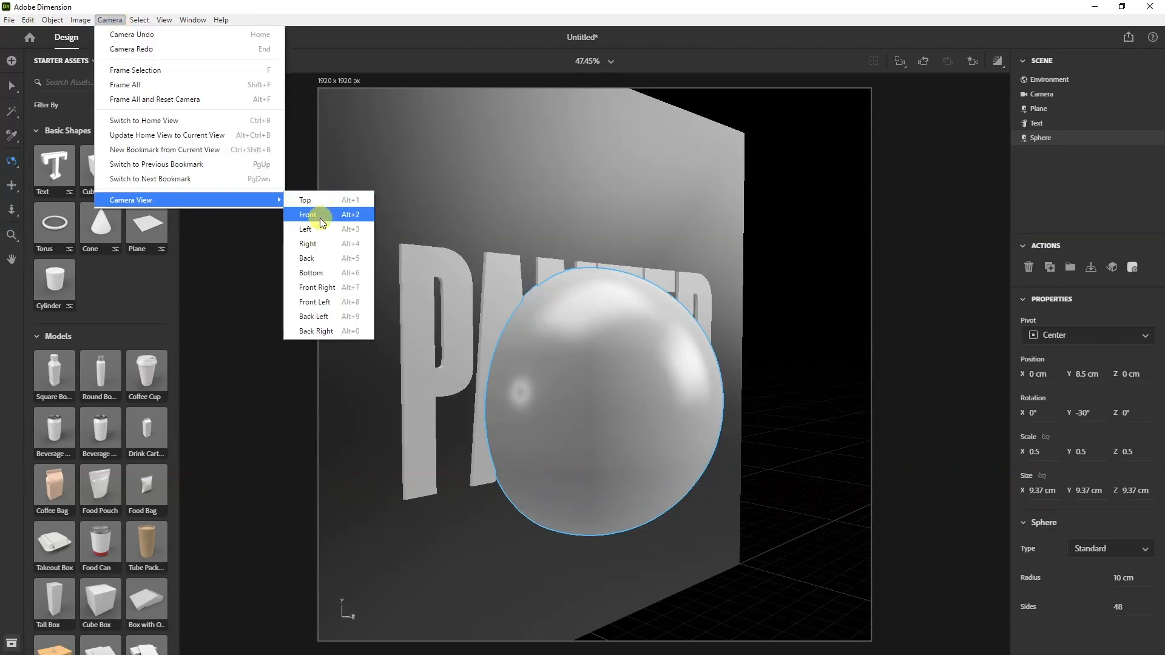
{"action": "left_click", "coordinate": [307, 214]}
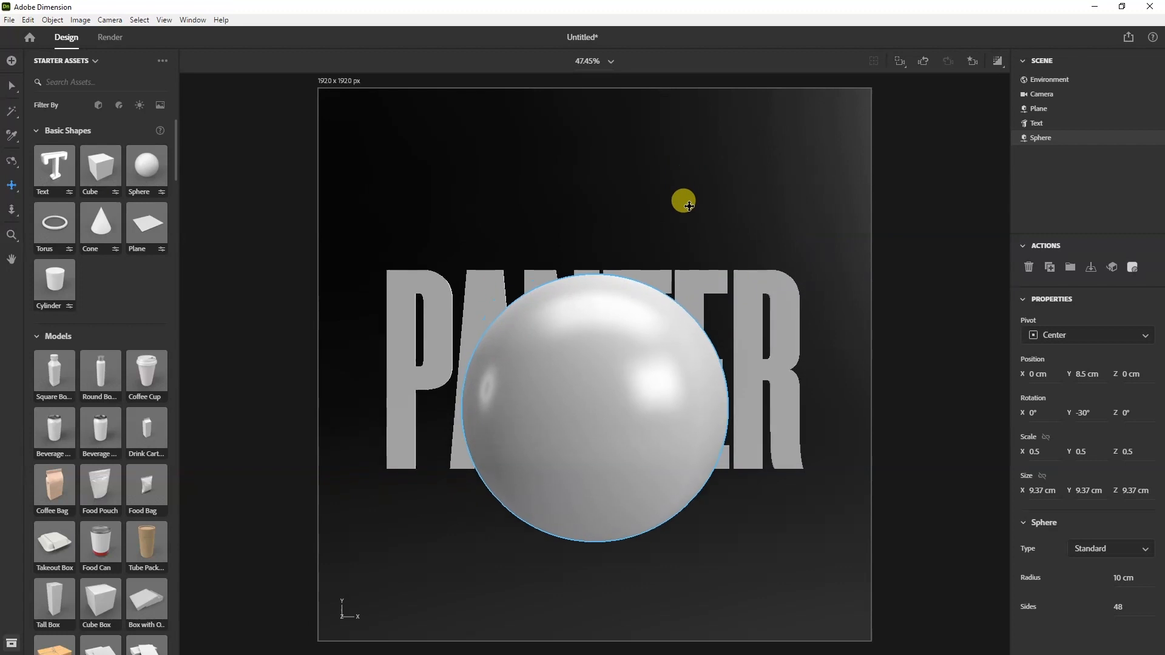
Step: Browse the Starter Assets lighting presets down to the Environment Lights
{"action": "left_click", "coordinate": [113, 105]}
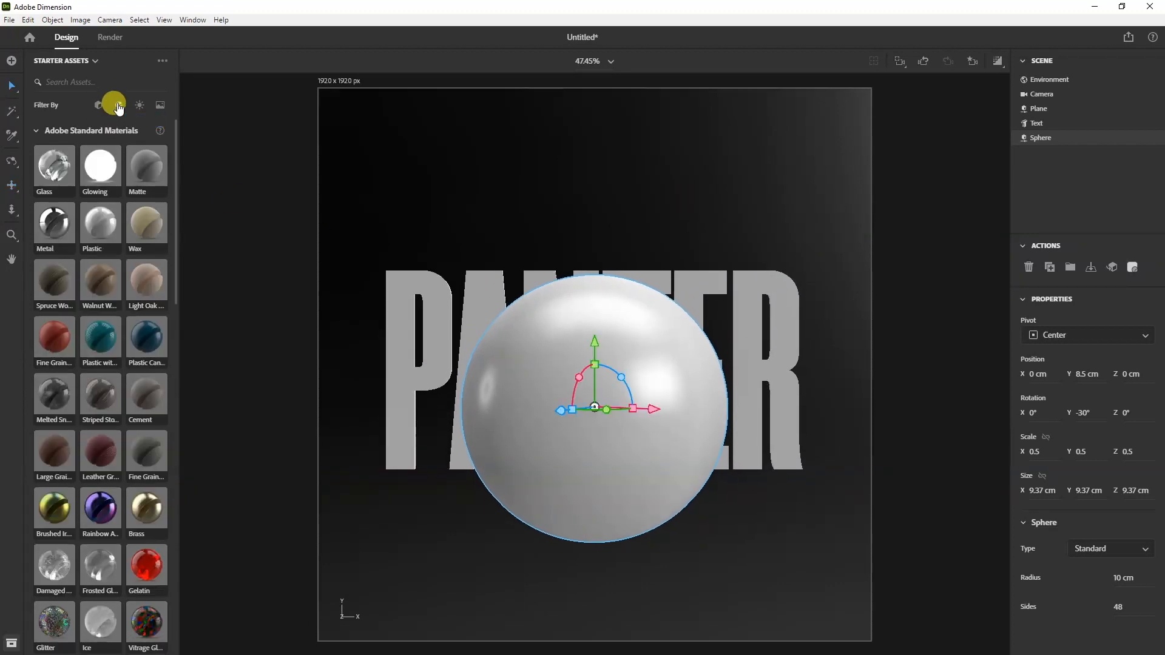
{"action": "left_click", "coordinate": [97, 104]}
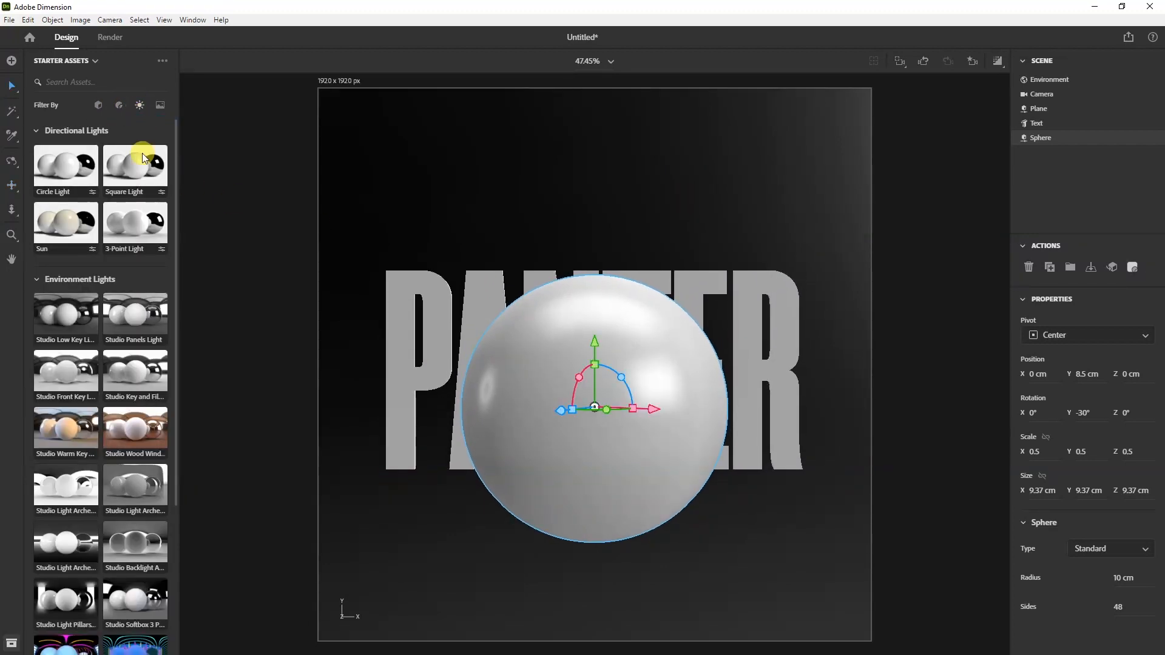
{"action": "scroll", "scroll_direction": "down", "scroll_amount": 3}
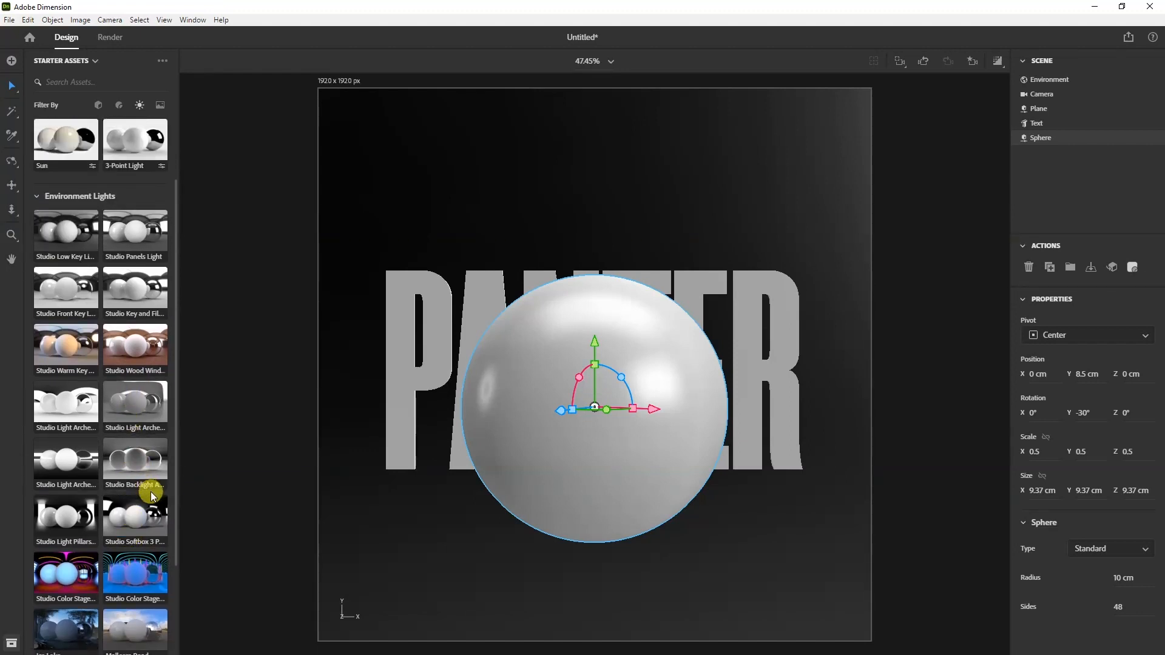
{"action": "mouse_move", "coordinate": [140, 518]}
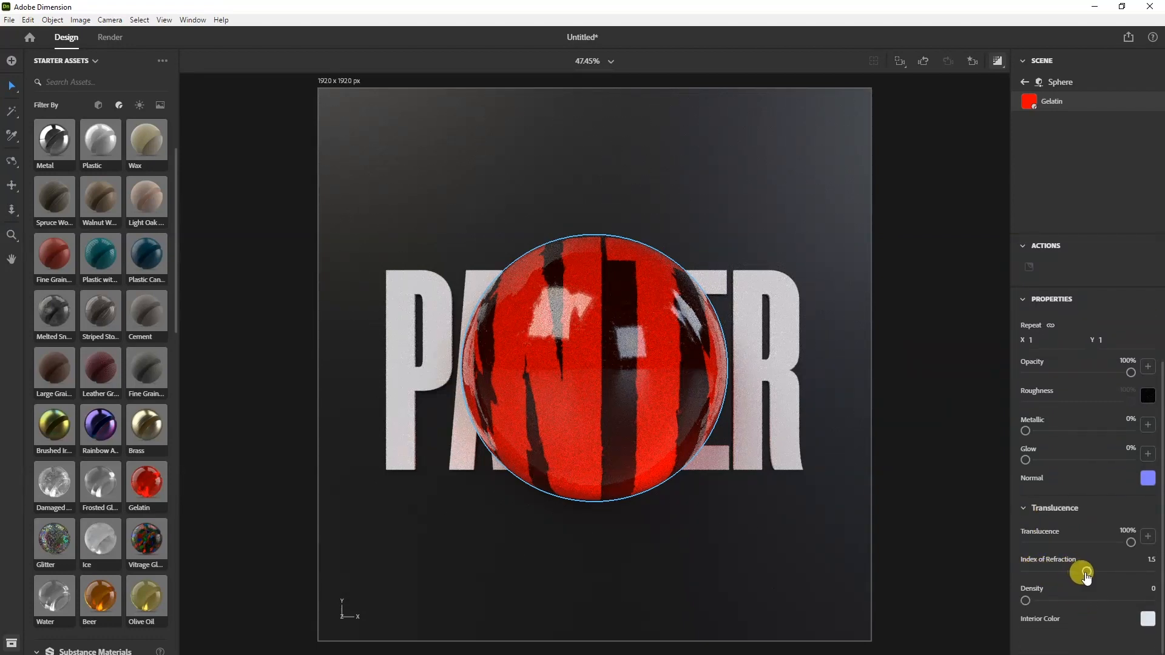
Step: Adjust the red Gelatin's Index of Refraction slider to about 2.35
{"action": "left_click_drag", "start_coordinate": [1083, 574], "coordinate": [1044, 574]}
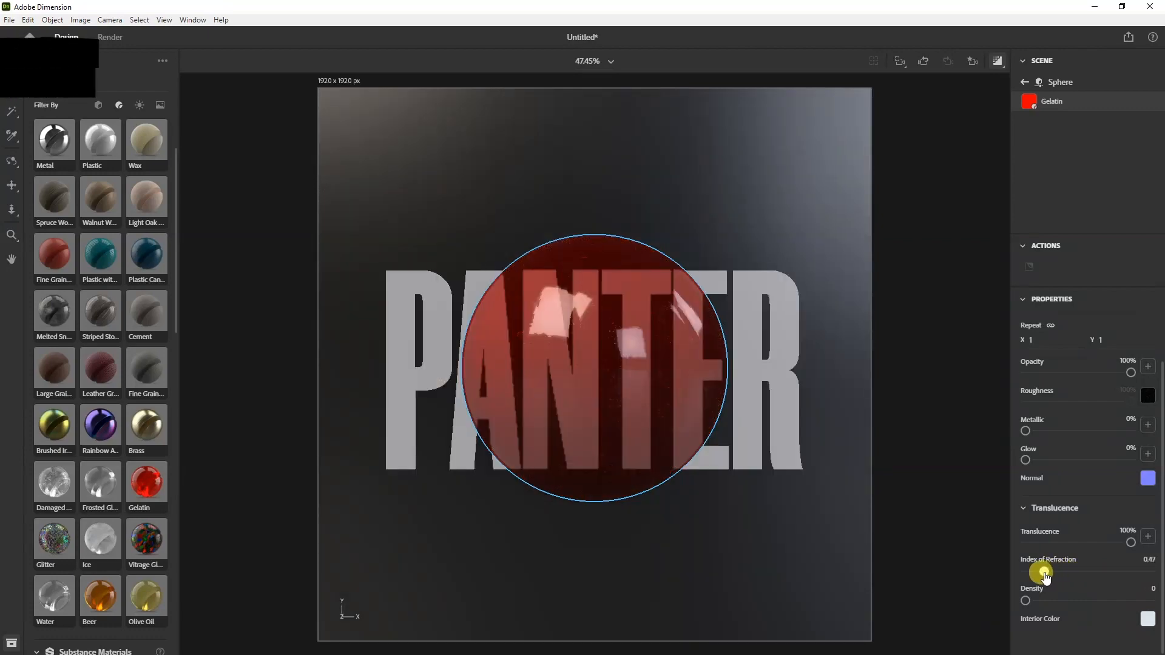
{"action": "left_click_drag", "start_coordinate": [1047, 568], "coordinate": [1038, 571]}
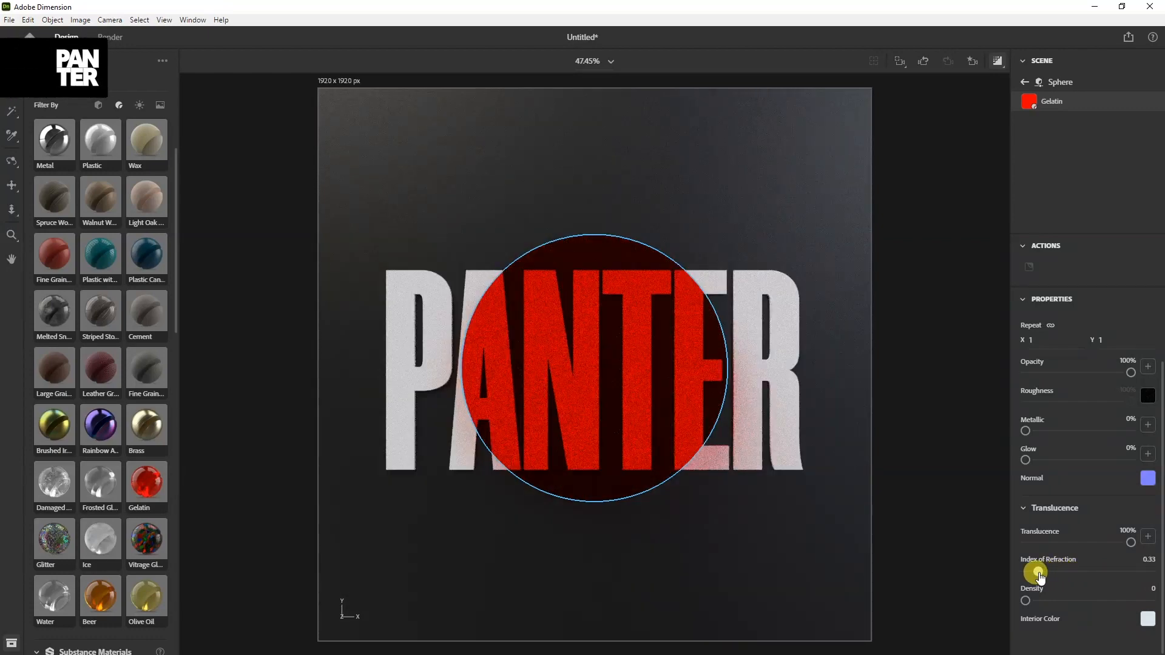
{"action": "left_click_drag", "start_coordinate": [1038, 573], "coordinate": [1122, 573]}
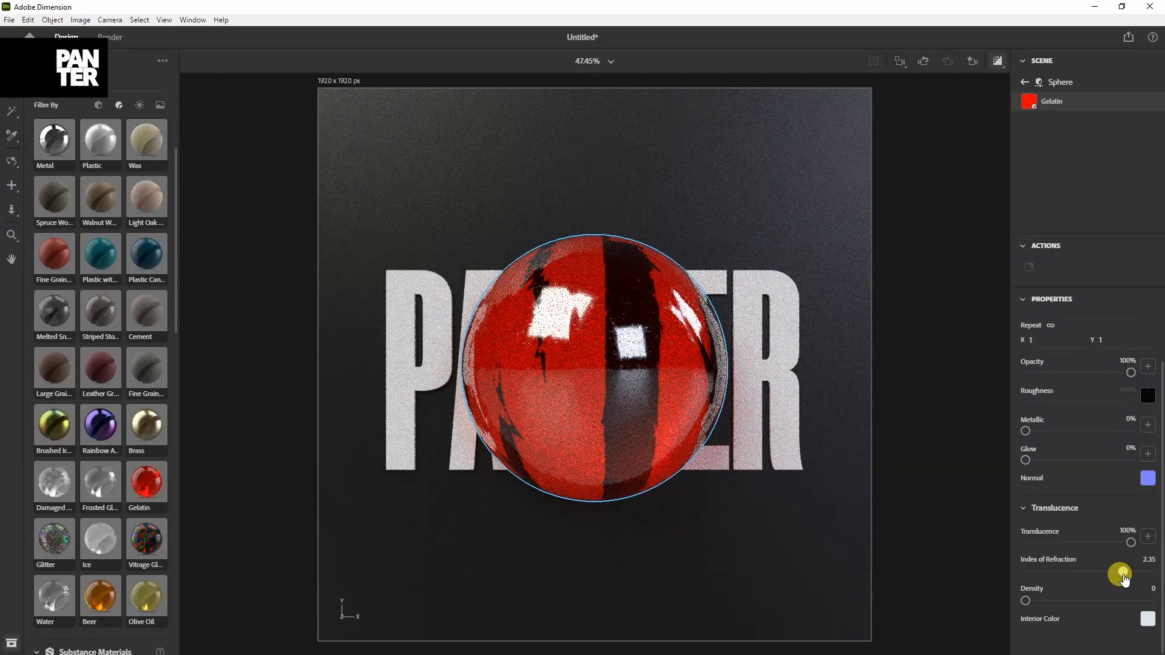
{"action": "left_click_drag", "start_coordinate": [1124, 575], "coordinate": [1078, 575]}
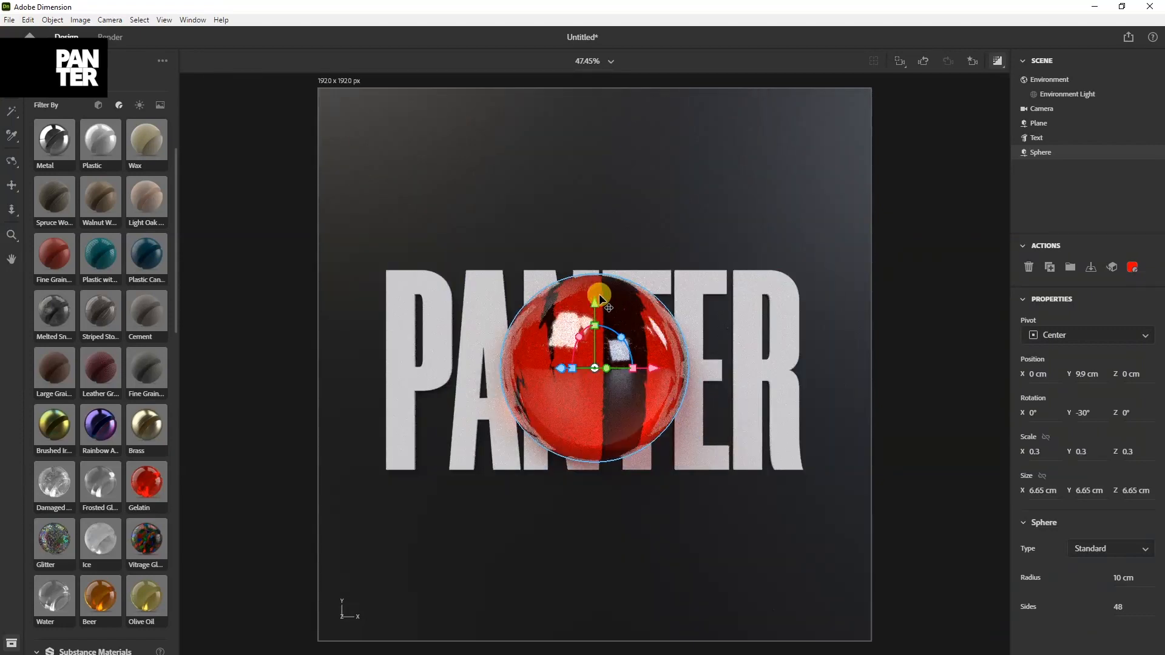
Step: Move the small red sphere lower so it sits over the PANTER text
{"action": "left_click_drag", "start_coordinate": [600, 300], "coordinate": [663, 459]}
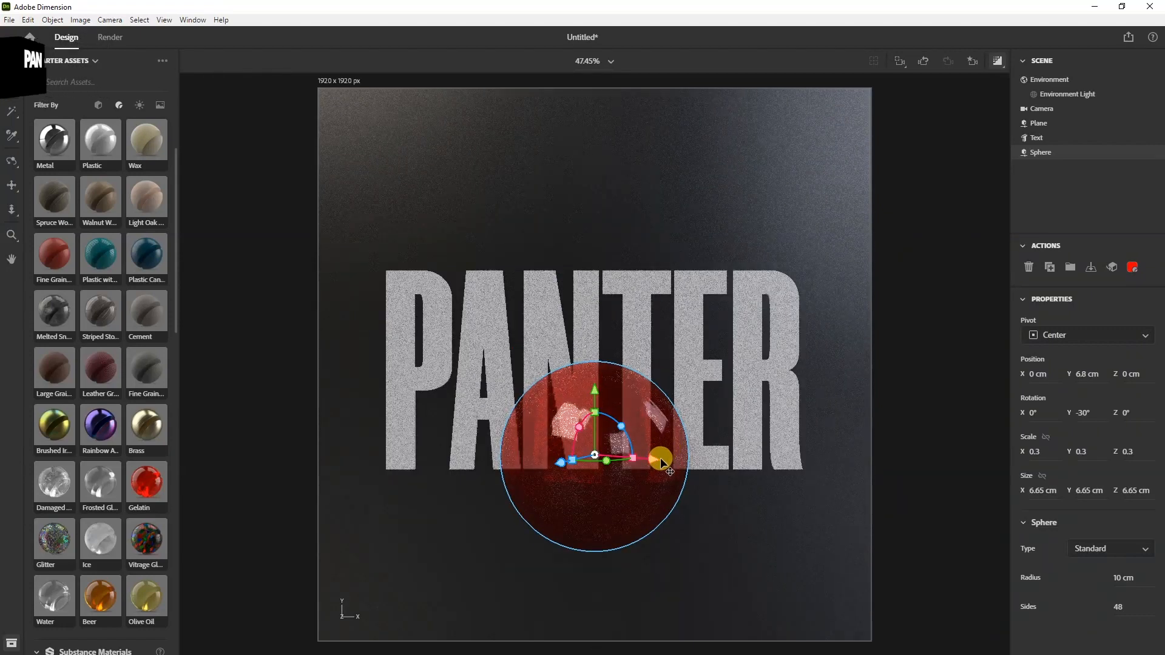
{"action": "left_click_drag", "start_coordinate": [661, 458], "coordinate": [689, 417]}
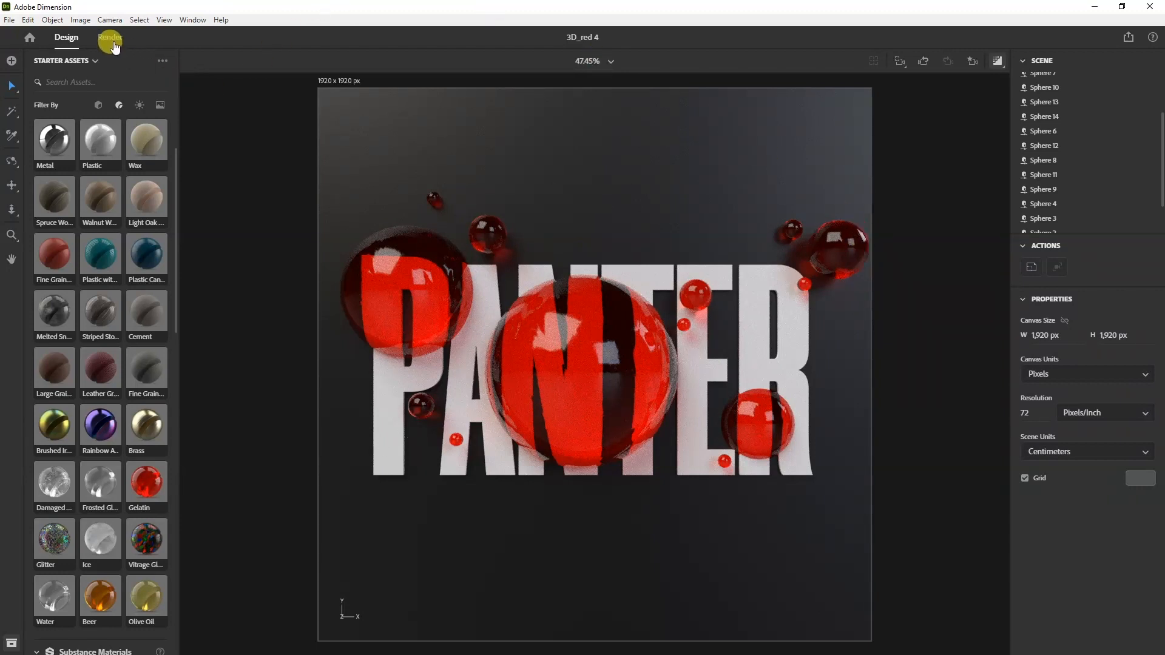
Step: Render 3D_red 4 at High (Slow) quality as PSD and PNG to the Desktop
{"action": "left_click", "coordinate": [110, 38]}
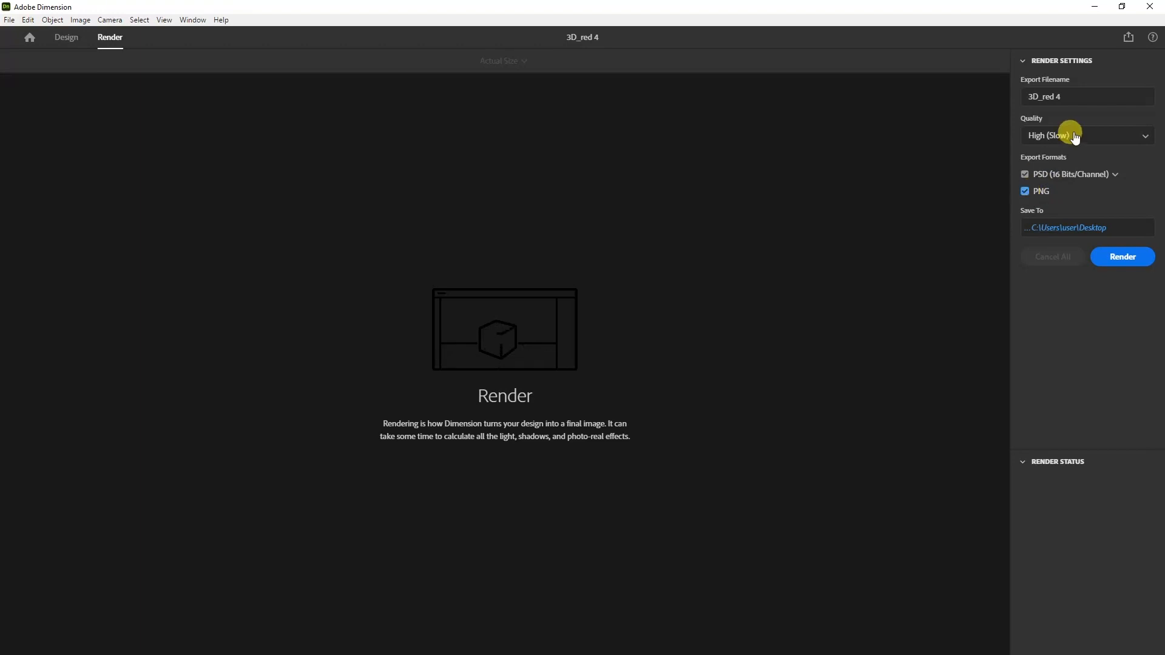
{"action": "left_click", "coordinate": [1085, 135]}
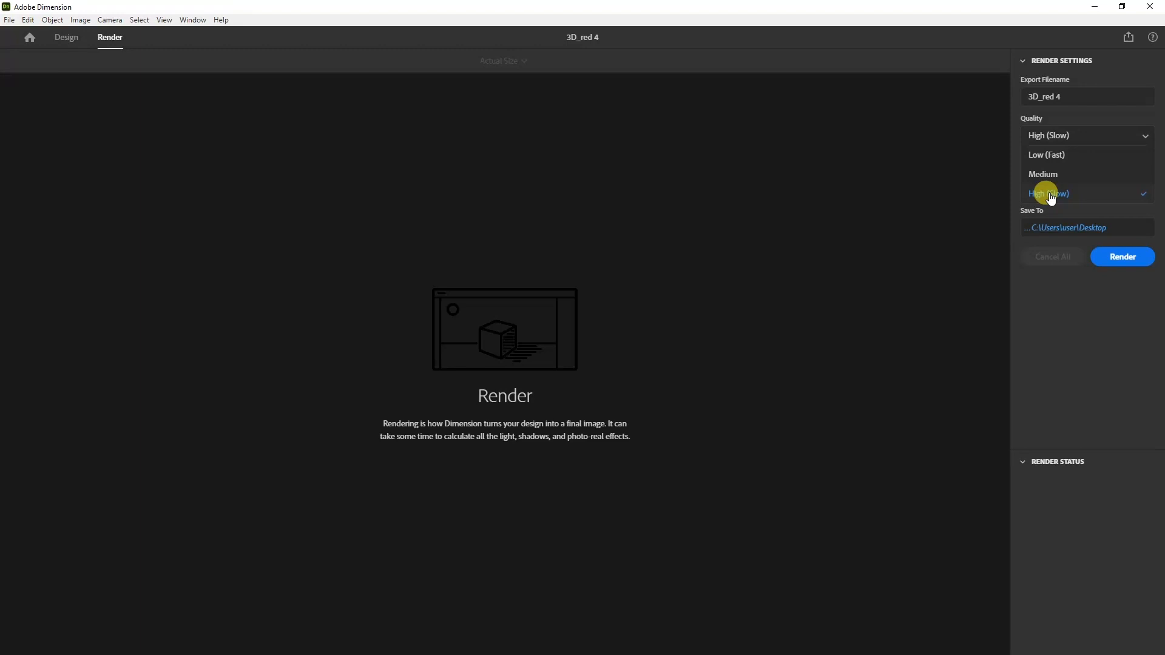
{"action": "left_click", "coordinate": [1049, 193]}
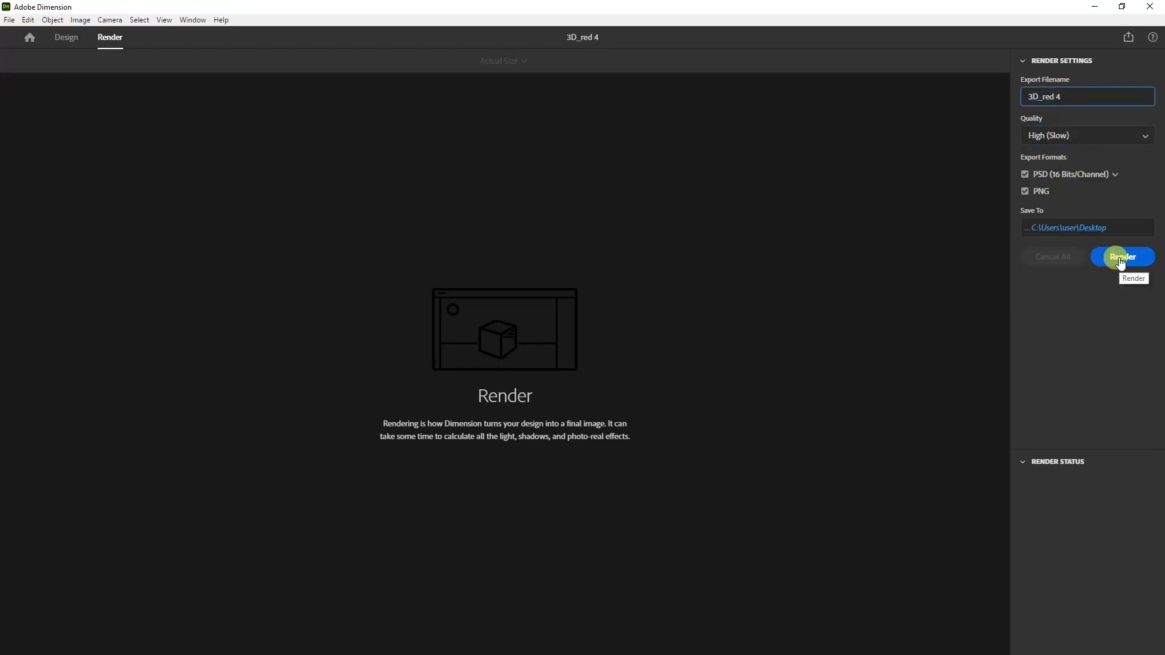
{"action": "left_click", "coordinate": [1121, 256]}
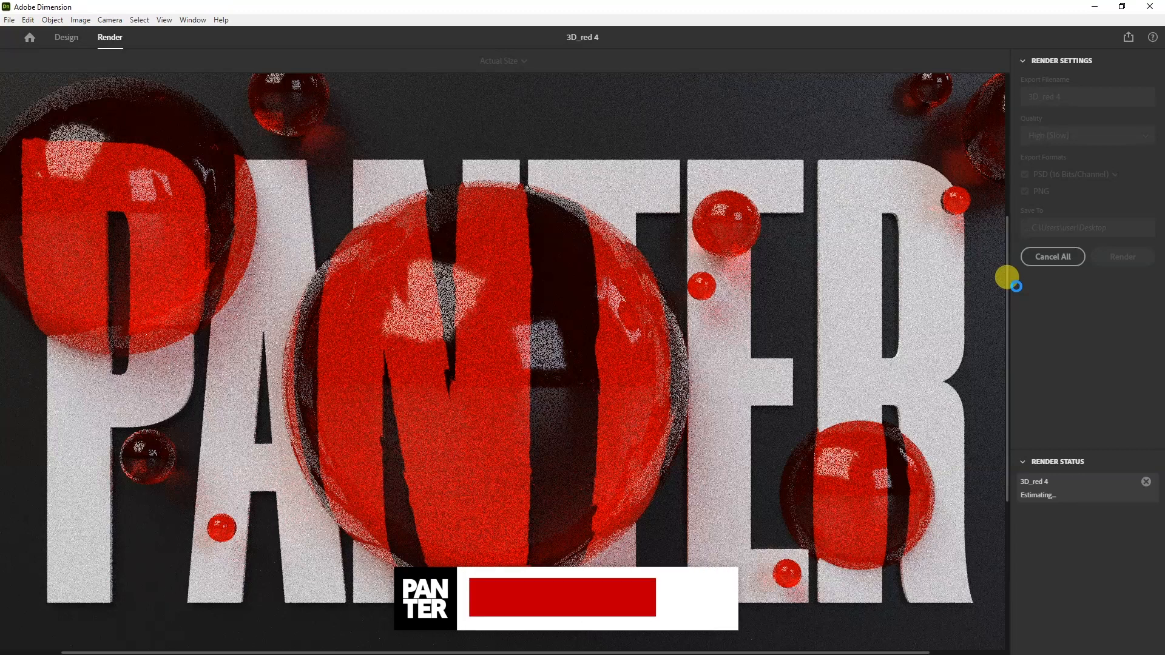